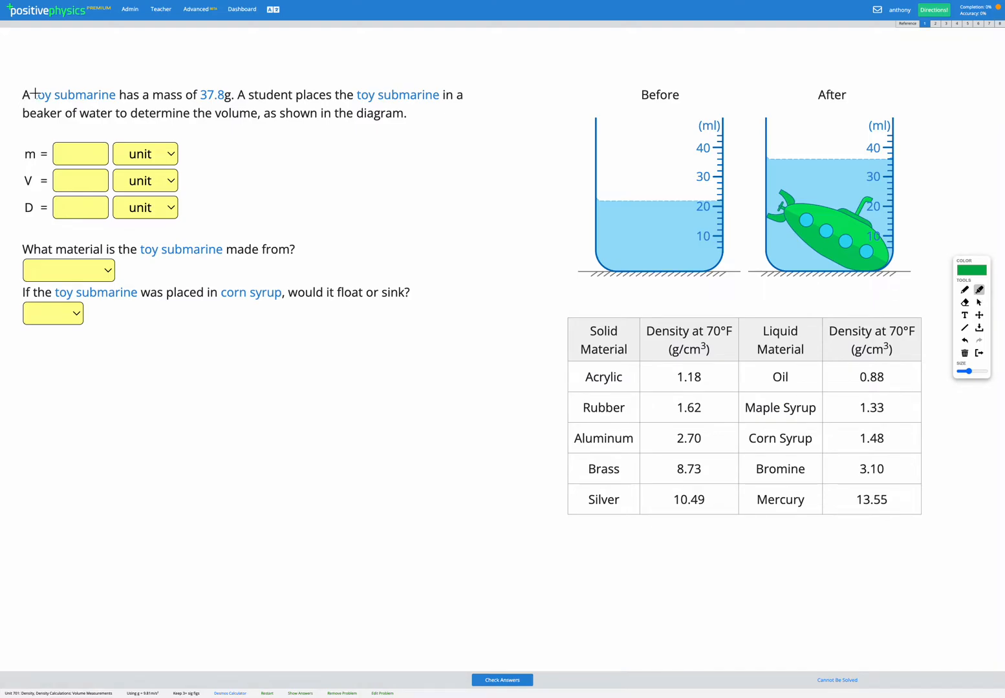
# Highlight 'toy submarine', '37.8g.', 'Before' and 'After' in the submarine problem.
pyautogui.moveTo(36, 94); pyautogui.dragTo(115, 94)
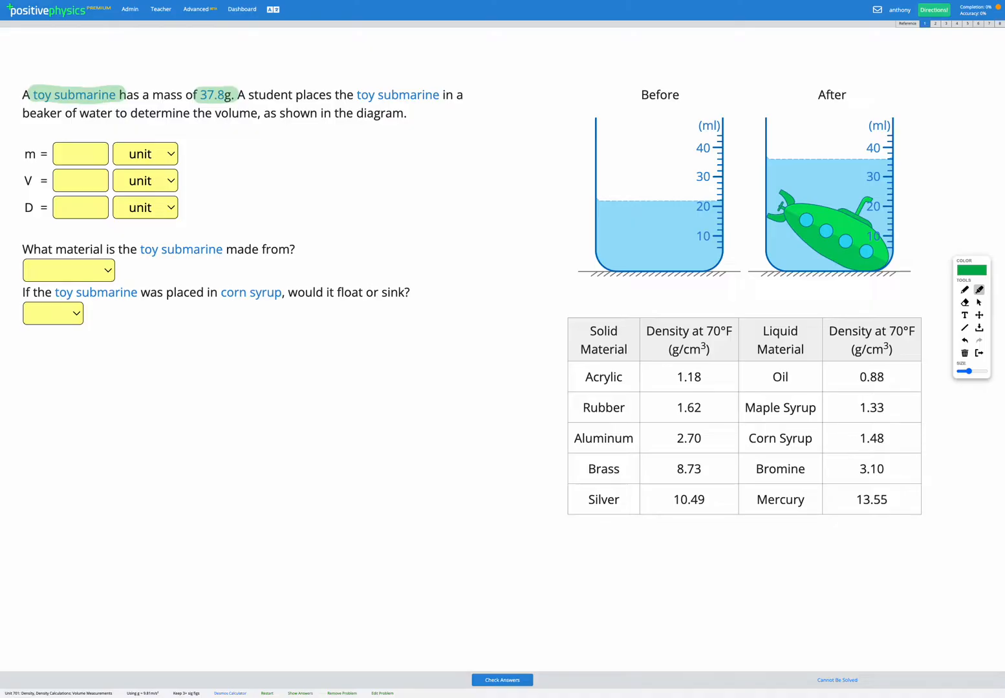
pyautogui.doubleClick(660, 95)
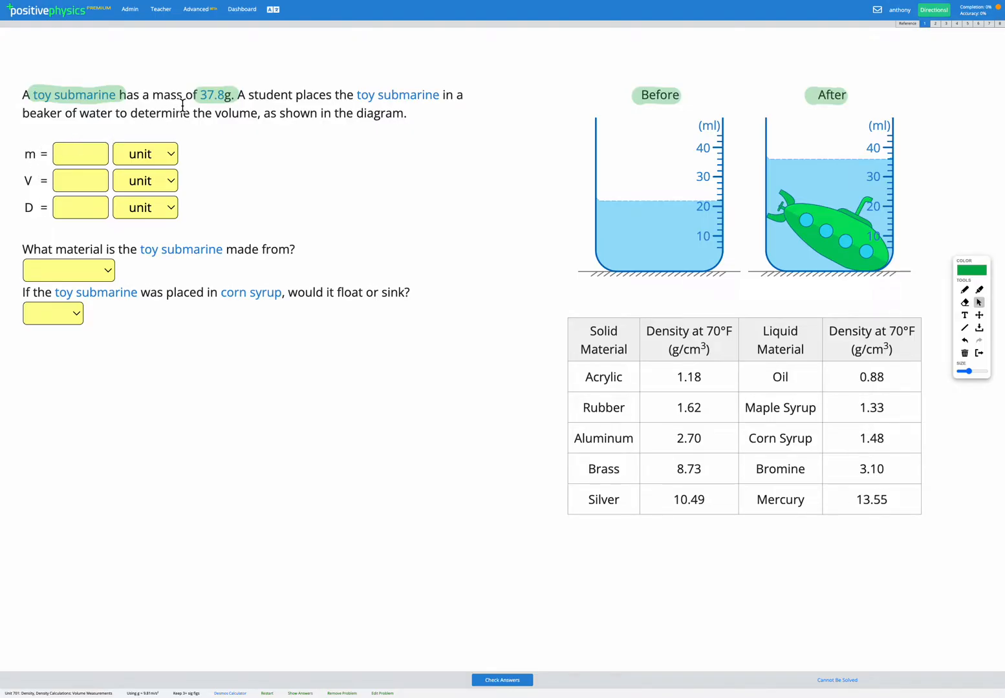
# Enter 37.8 in the m box as the submarine's mass.
pyautogui.click(80, 154)
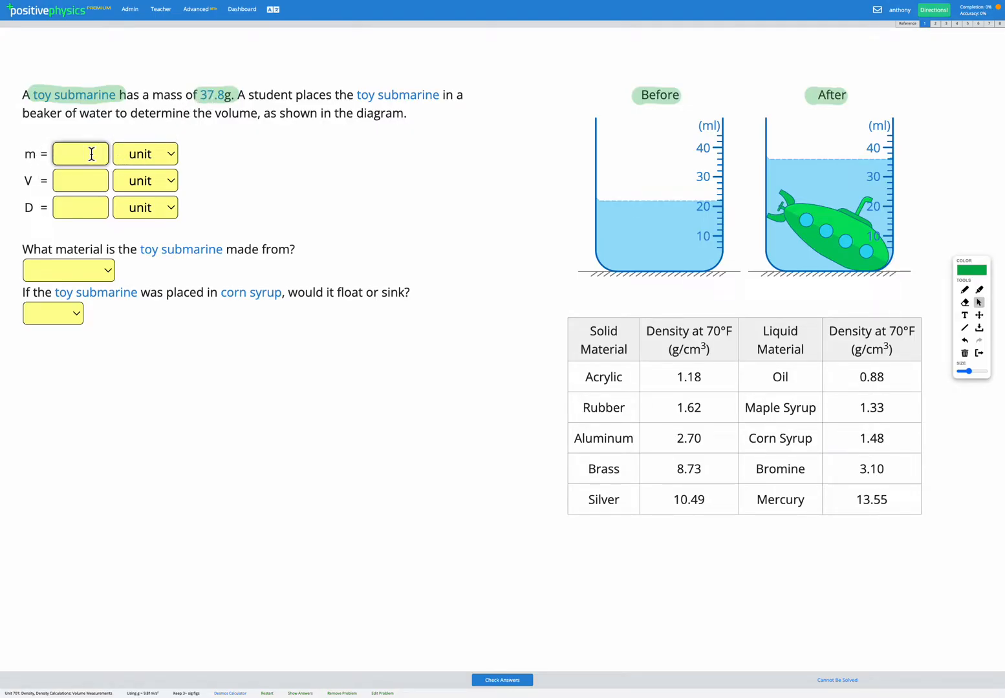
pyautogui.write('37.8')
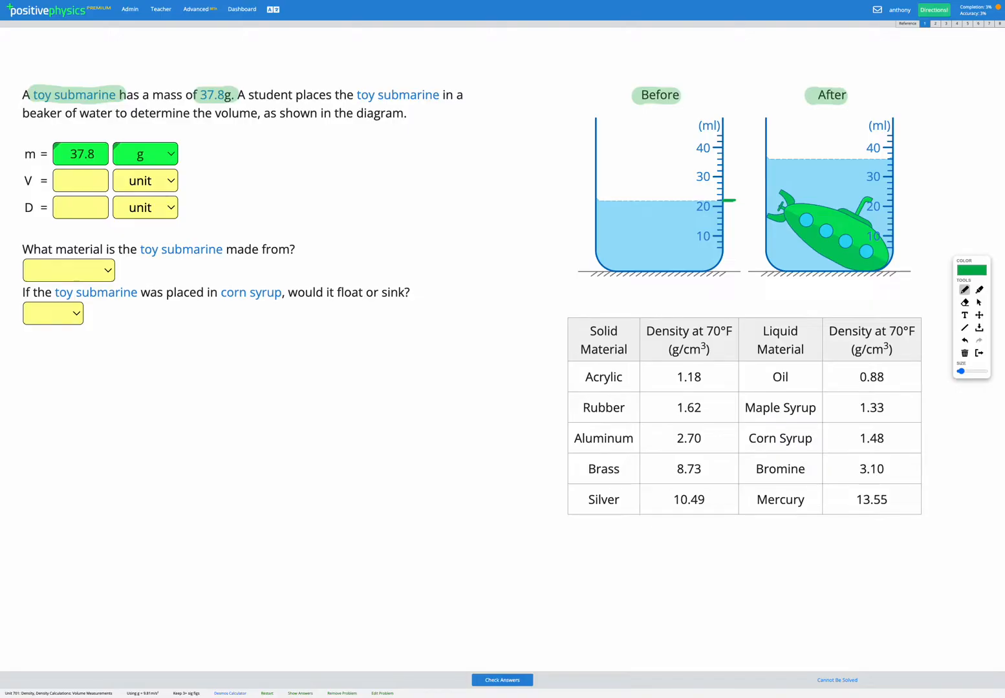
# Tick the After beaker's water level and handwrite the 22 mL and 36 mL readings.
pyautogui.moveTo(615, 236); pyautogui.dragTo(650, 243)
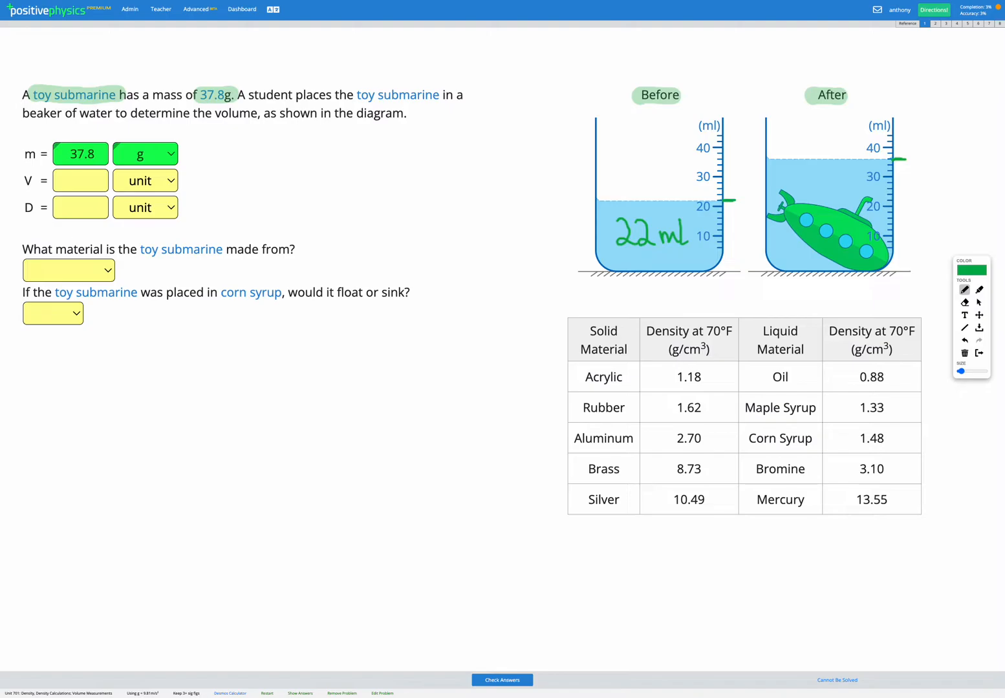
pyautogui.click(798, 177)
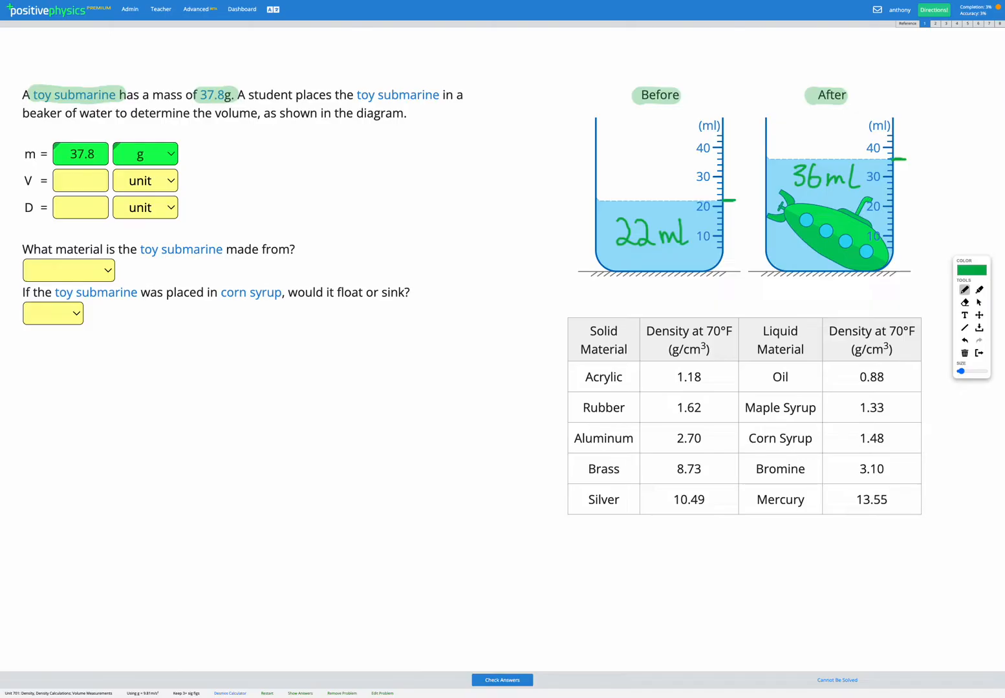
# Handwrite 'V = 36 − 22 = 14 mL' and '1mL = 1cm³' above the beakers.
pyautogui.moveTo(625, 49); pyautogui.dragTo(640, 71)
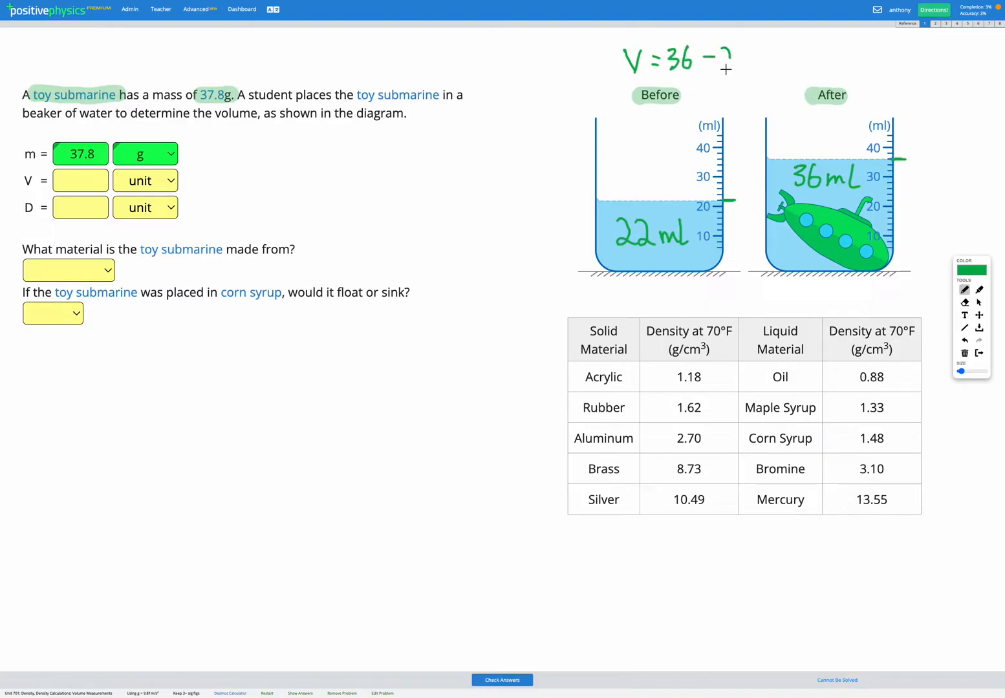
pyautogui.moveTo(734, 58); pyautogui.dragTo(786, 58)
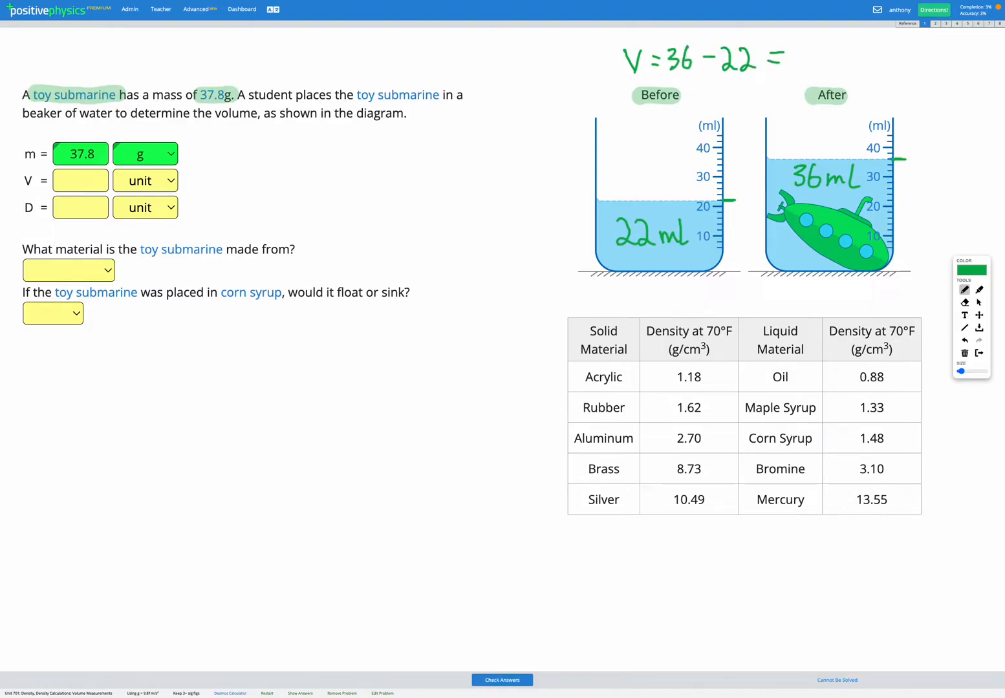
pyautogui.moveTo(792, 58); pyautogui.dragTo(809, 62)
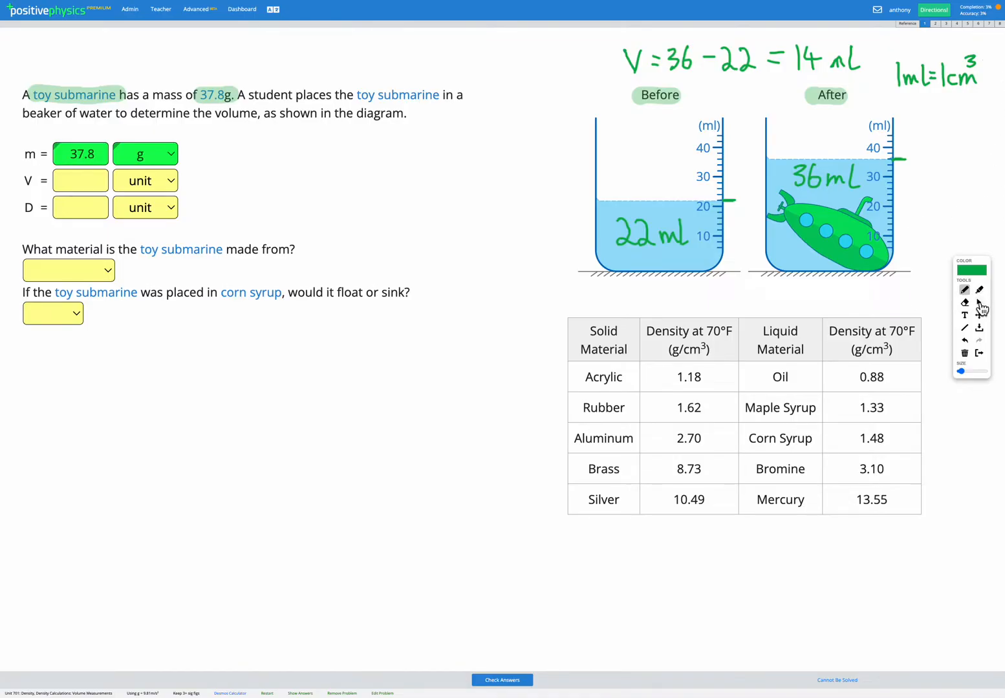
# Switch to the select tool and enter volume 14 with unit cm³.
pyautogui.click(80, 180)
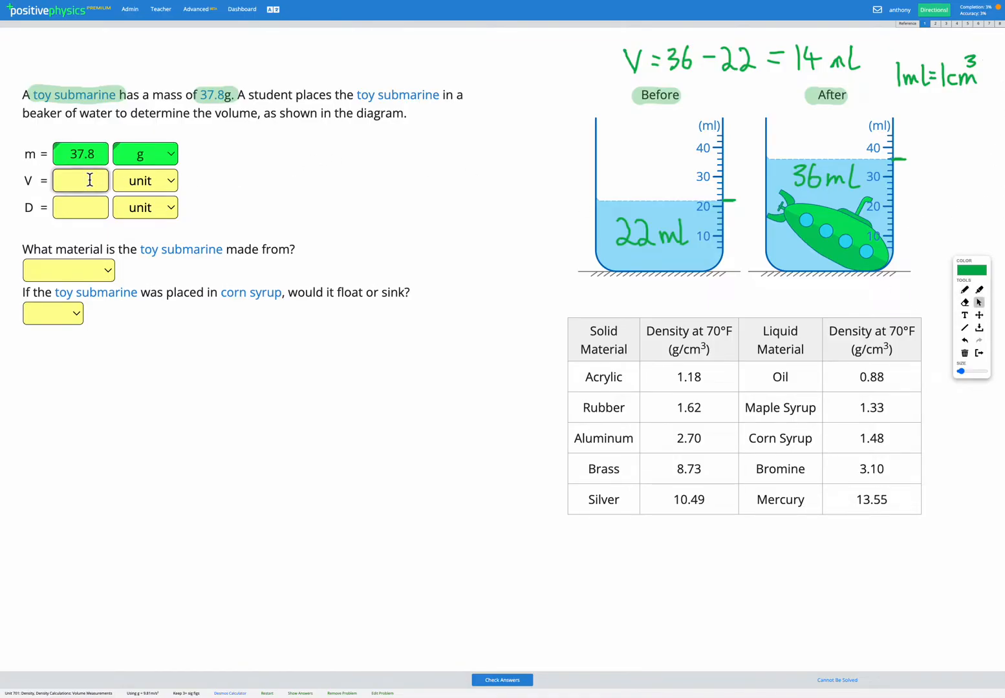
pyautogui.click(145, 180)
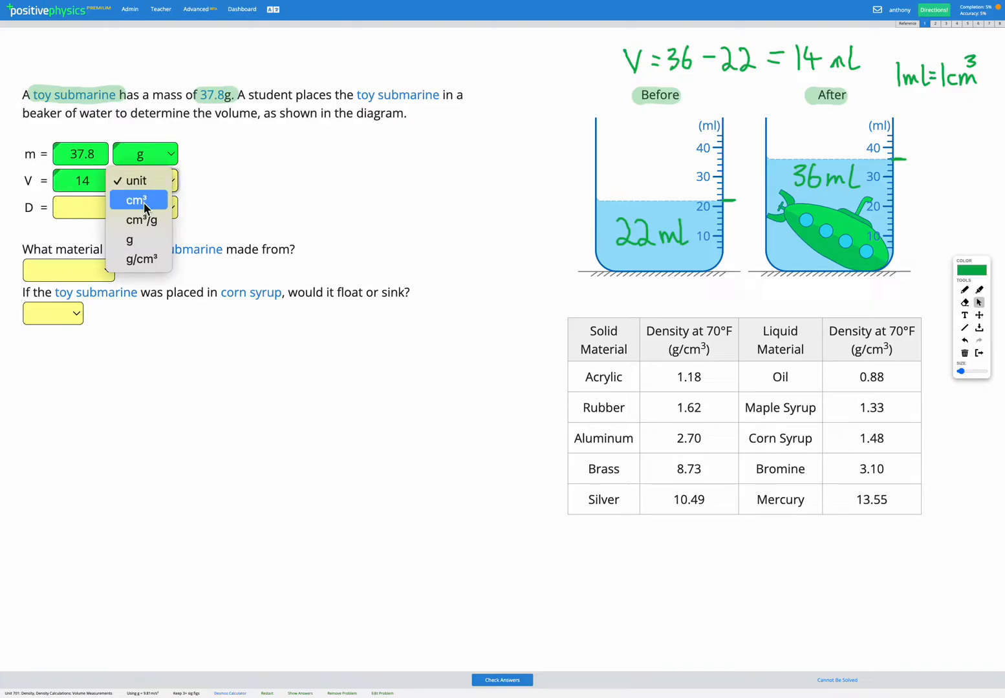
pyautogui.click(136, 200)
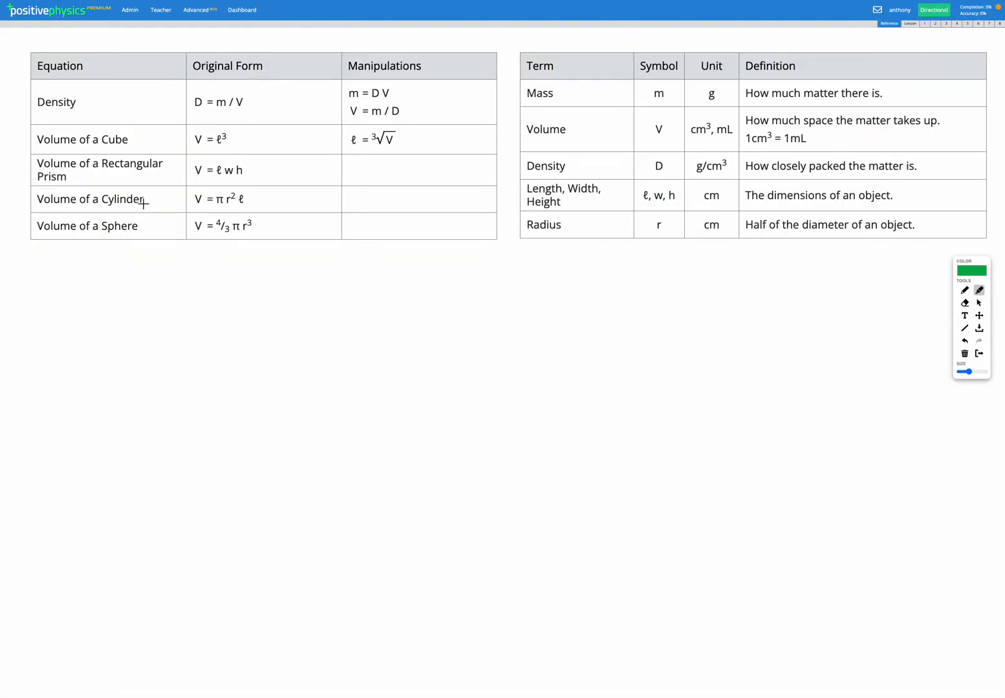
# Highlight 'Density' and 'D = m / V' on the reference sheet, then return to problem 1.
pyautogui.click(42, 102)
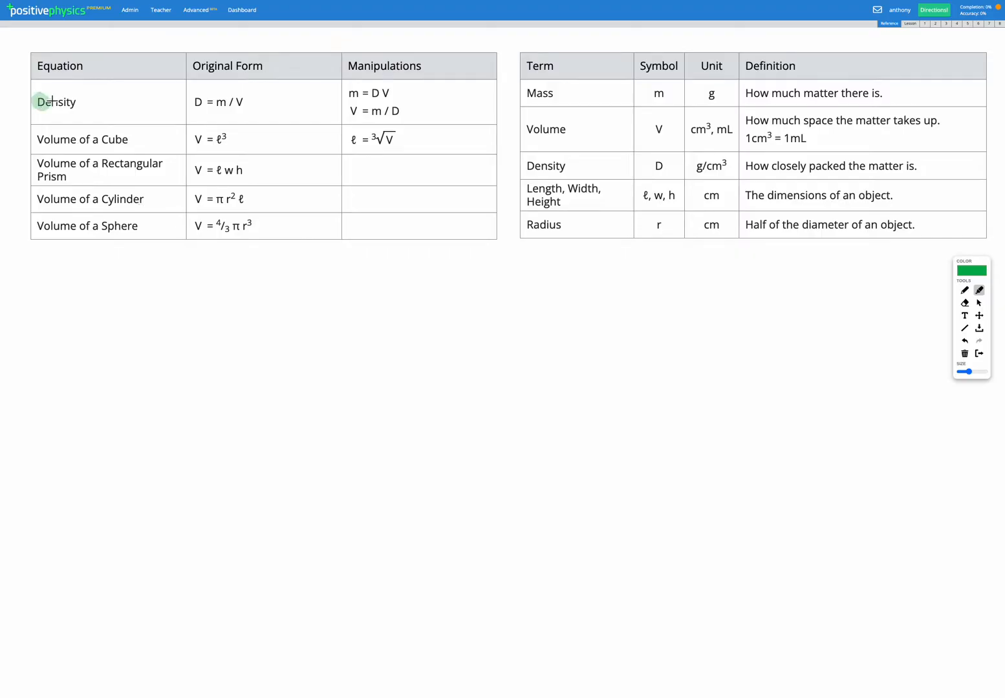
pyautogui.moveTo(55, 101); pyautogui.dragTo(219, 101)
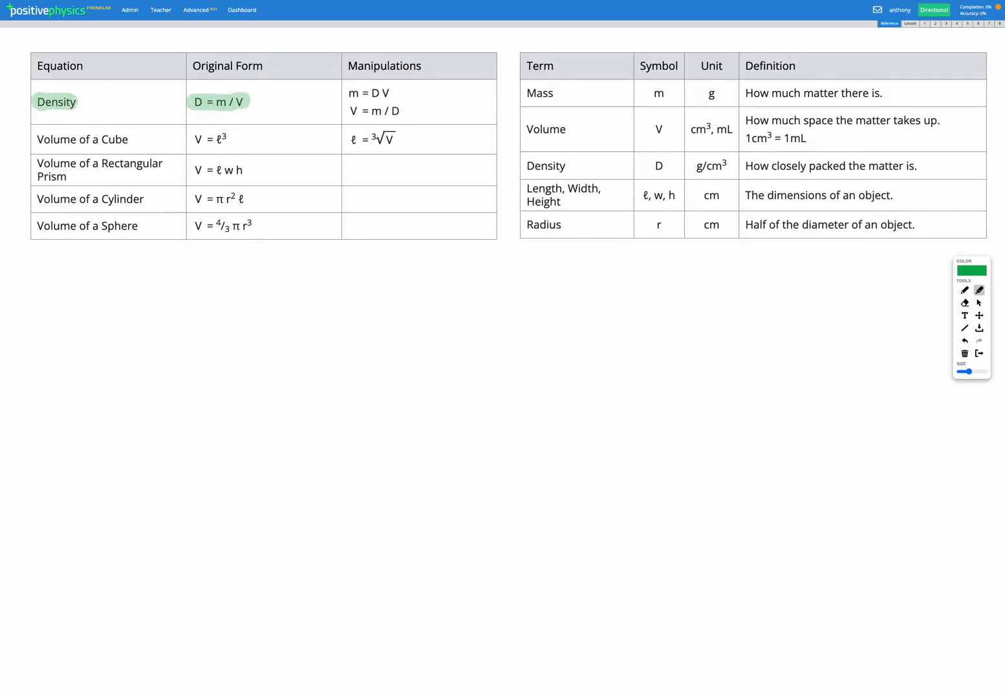
pyautogui.click(924, 23)
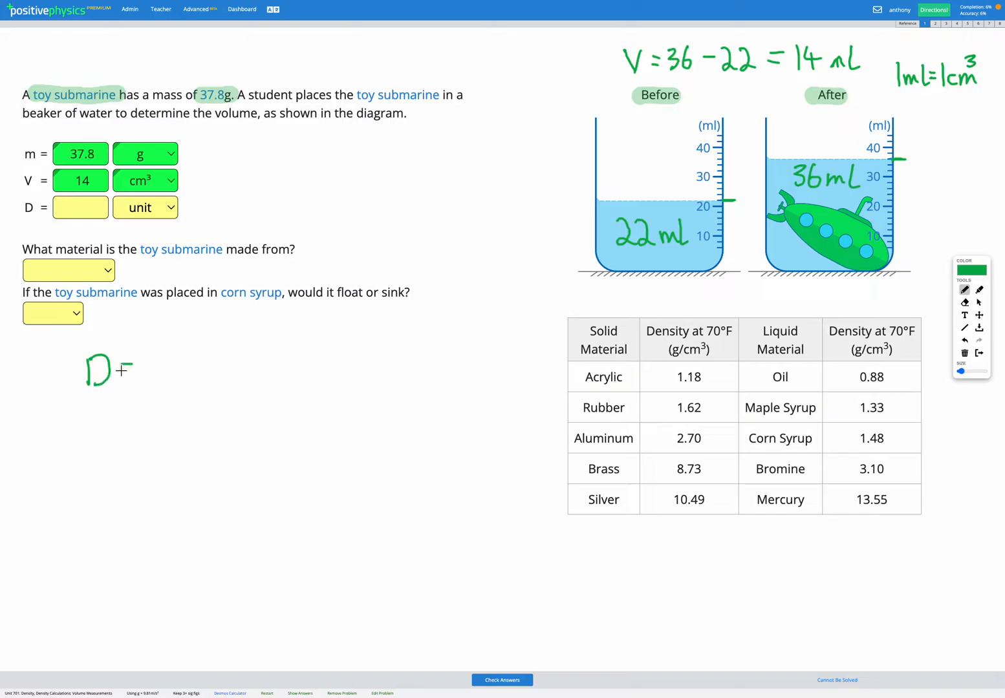
# Handwrite 'D = m/V = 37.8/14 = 2.70 g/cm³' beneath the float-or-sink question.
pyautogui.moveTo(127, 368); pyautogui.dragTo(168, 388)
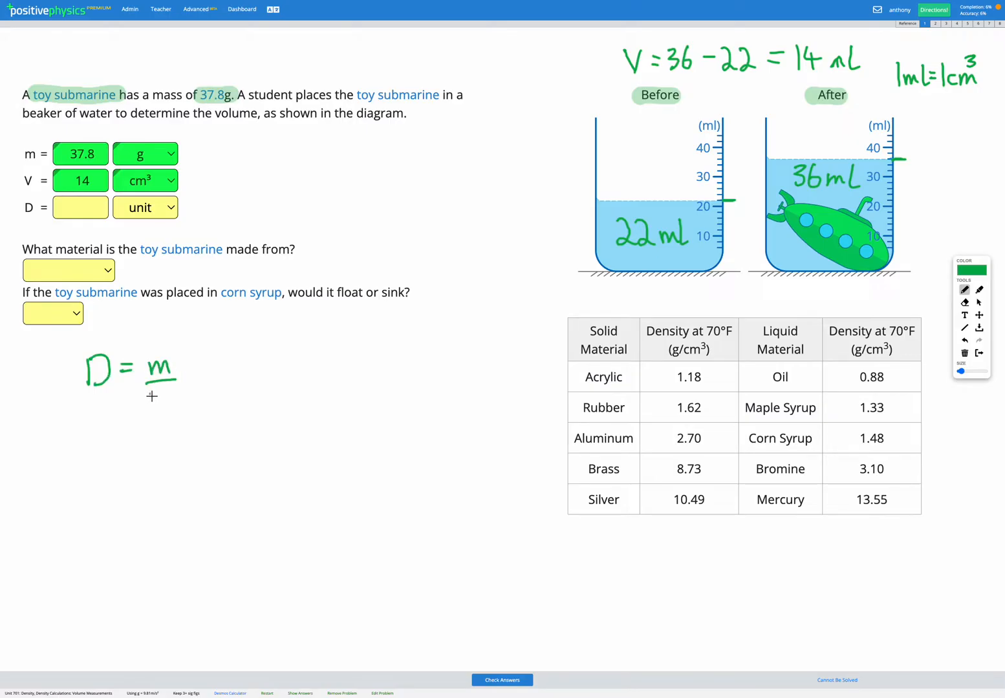
pyautogui.moveTo(149, 392); pyautogui.dragTo(170, 423)
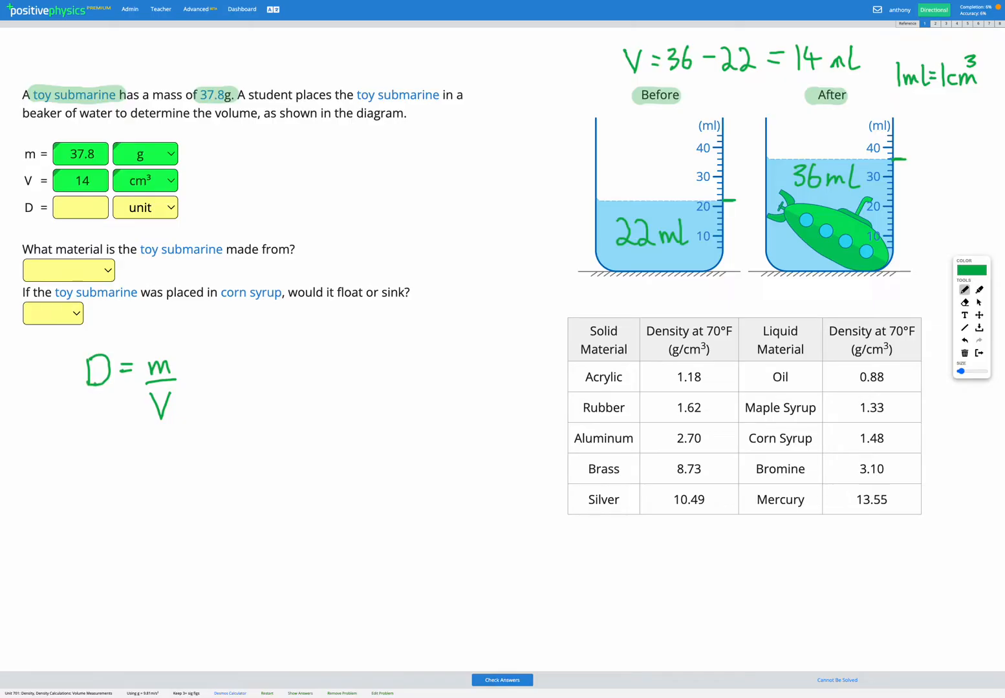
pyautogui.moveTo(191, 368); pyautogui.dragTo(207, 368)
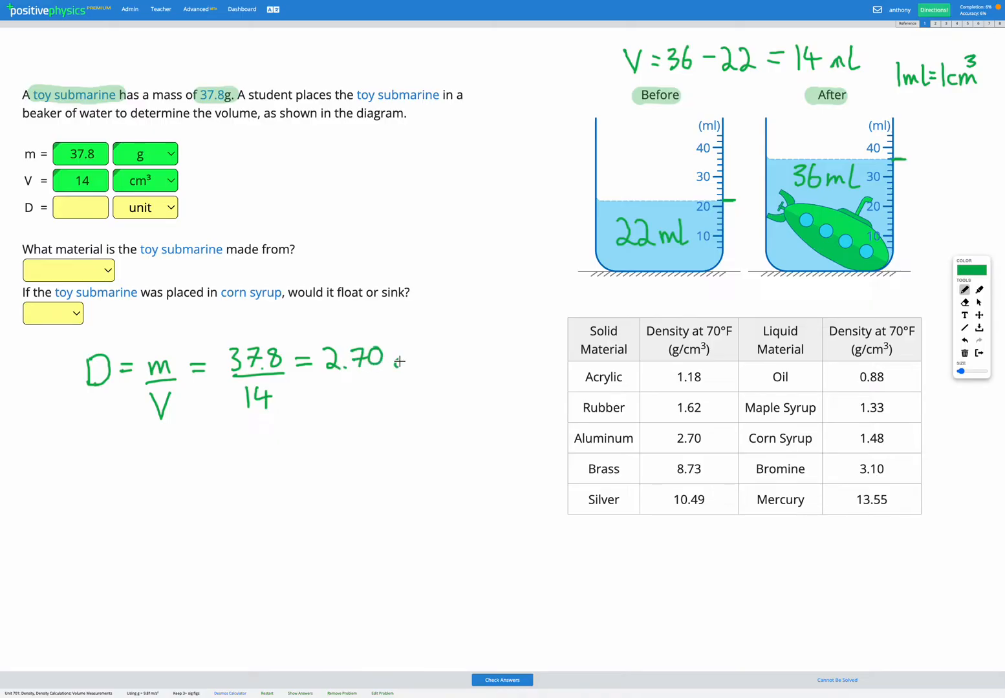
pyautogui.moveTo(394, 362); pyautogui.dragTo(447, 362)
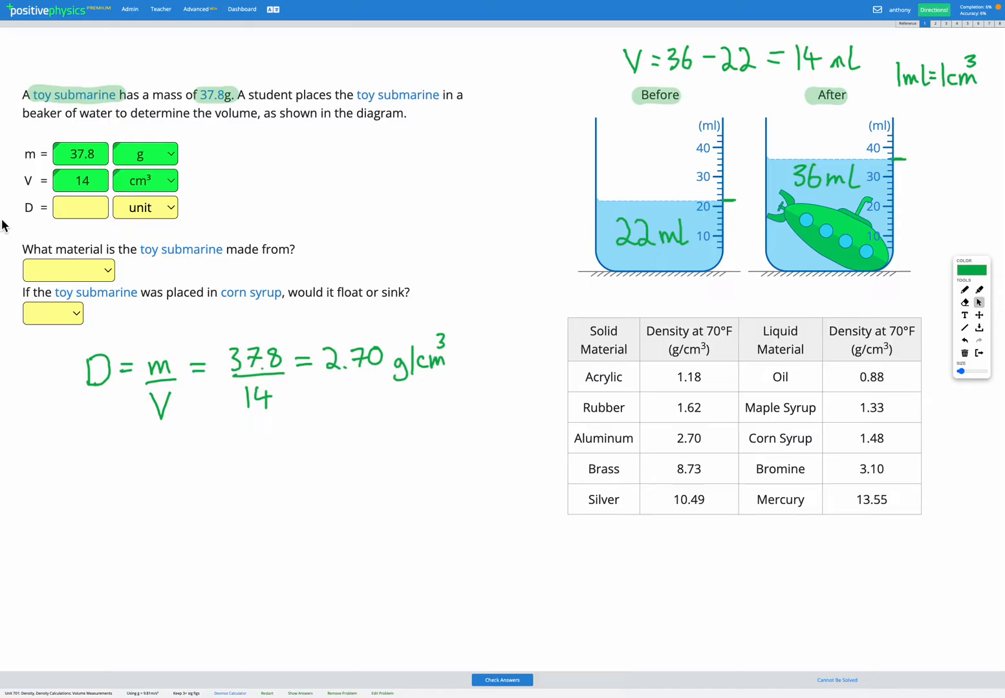
# Enter density 2.70 g/cm³ and select Aluminum as the submarine's material.
pyautogui.write('2.70')
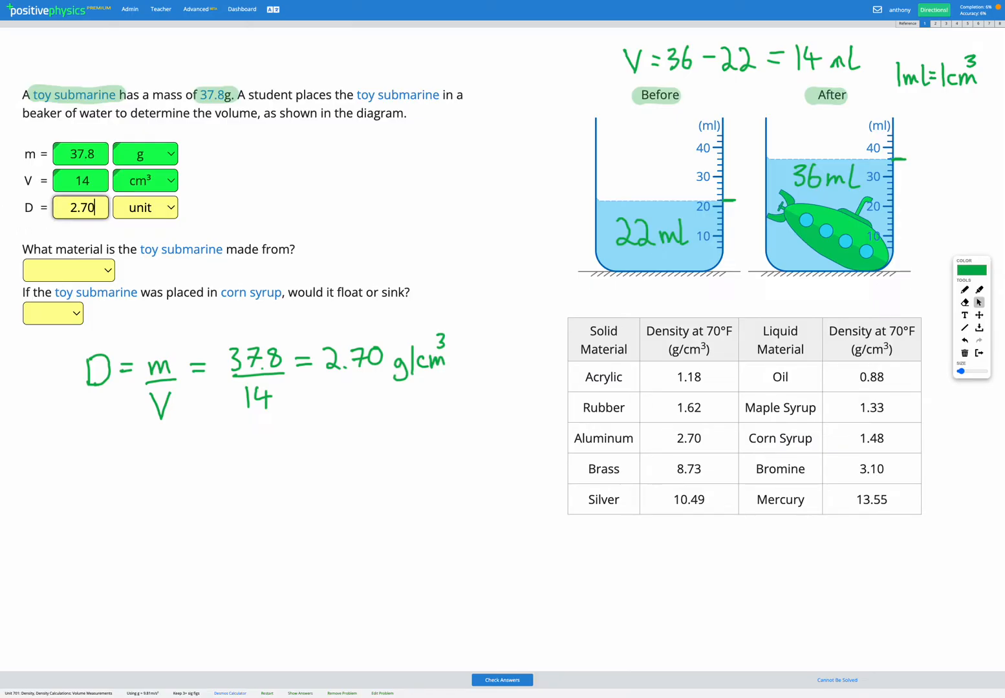
pyautogui.click(145, 208)
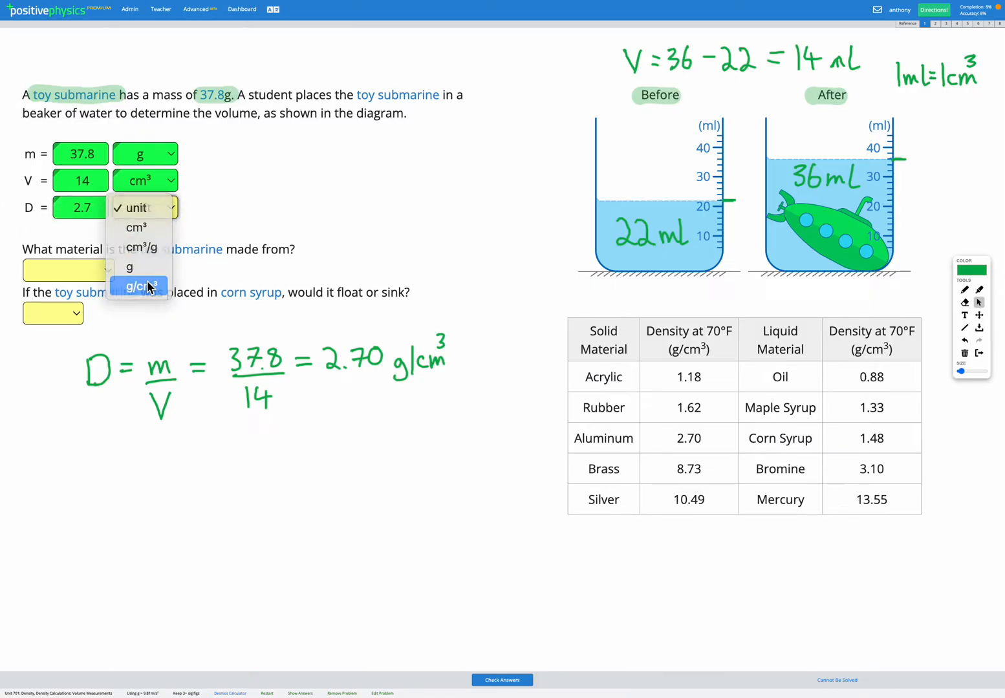
pyautogui.click(139, 287)
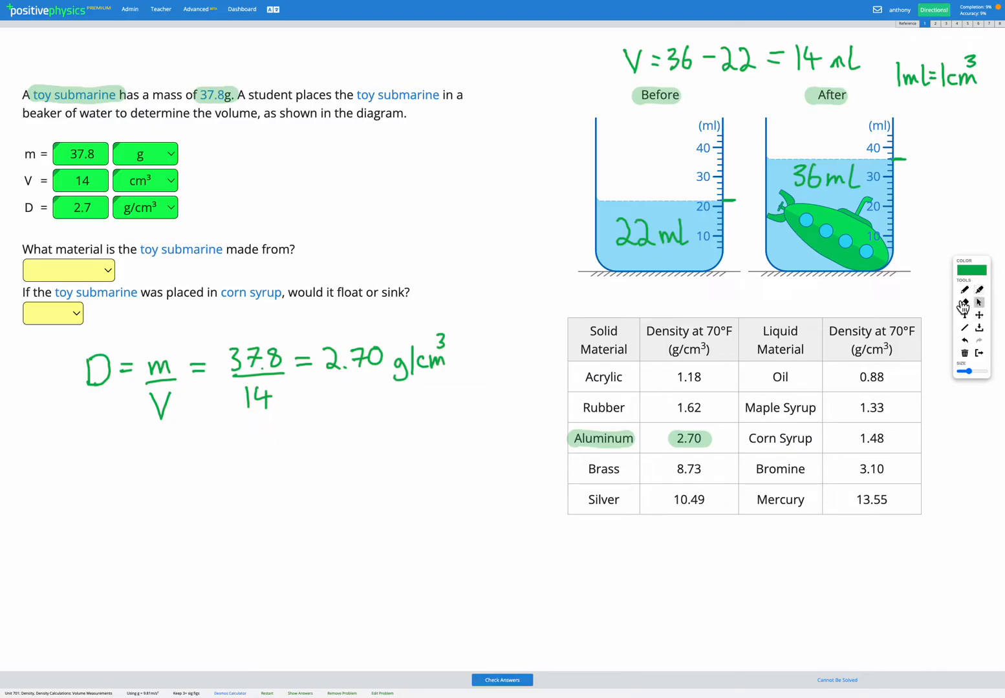
pyautogui.click(68, 270)
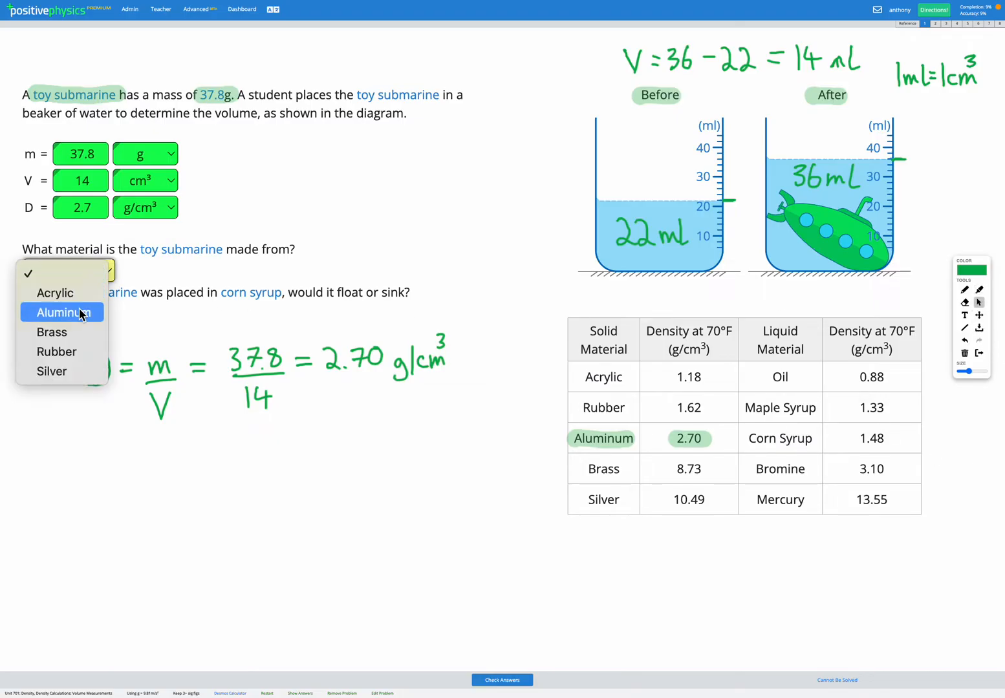
pyautogui.click(61, 312)
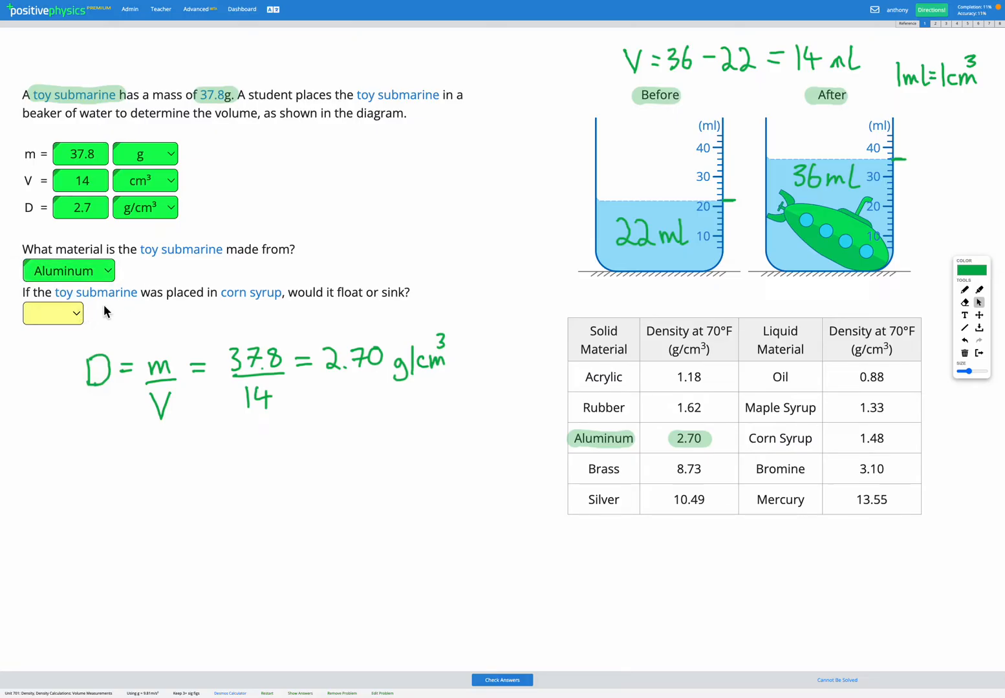
pyautogui.moveTo(272, 298)
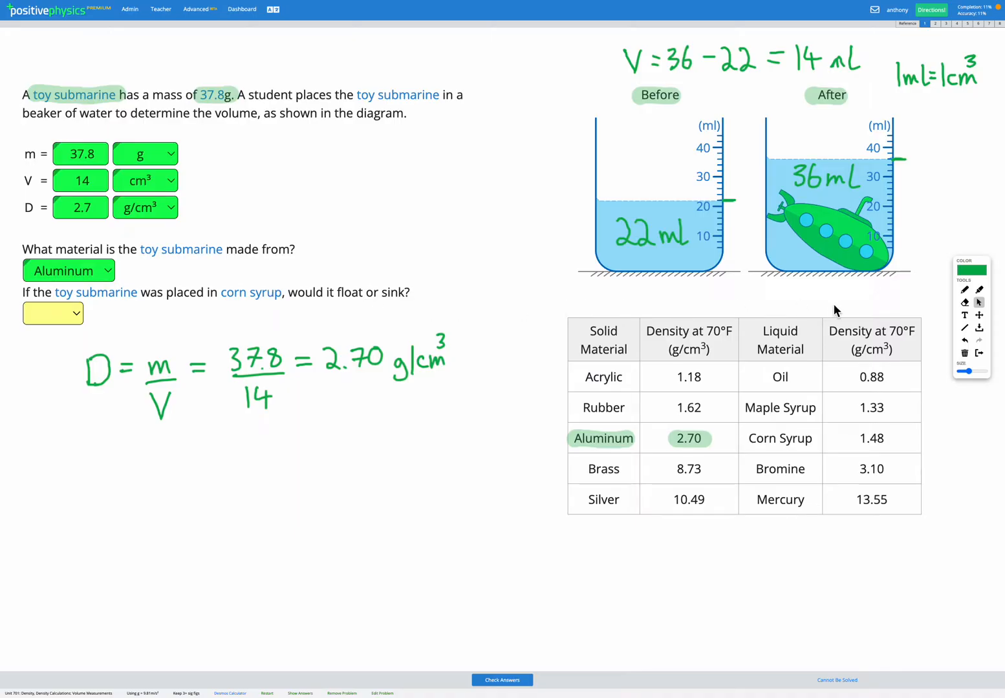
pyautogui.moveTo(979, 293)
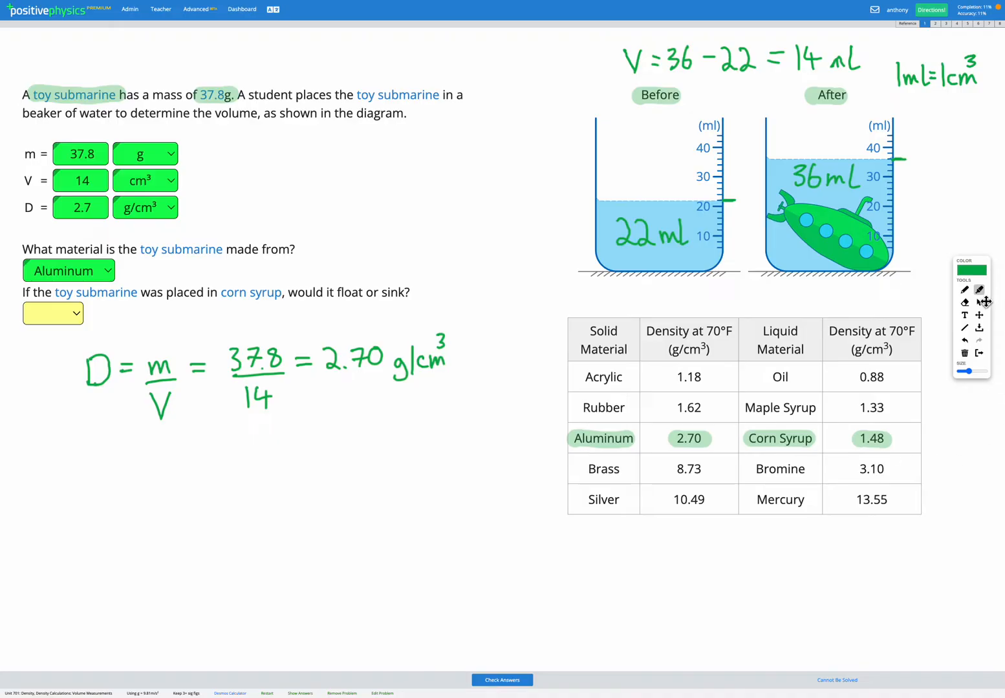
# Answer Sink to the corn syrup question and advance to the next problem.
pyautogui.click(52, 313)
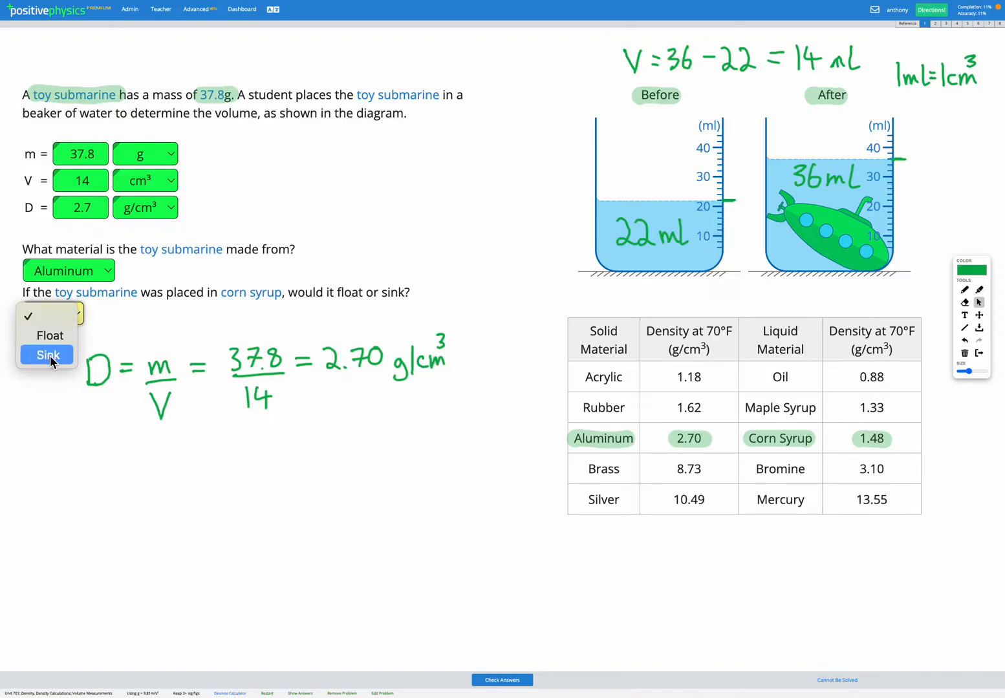
pyautogui.click(47, 355)
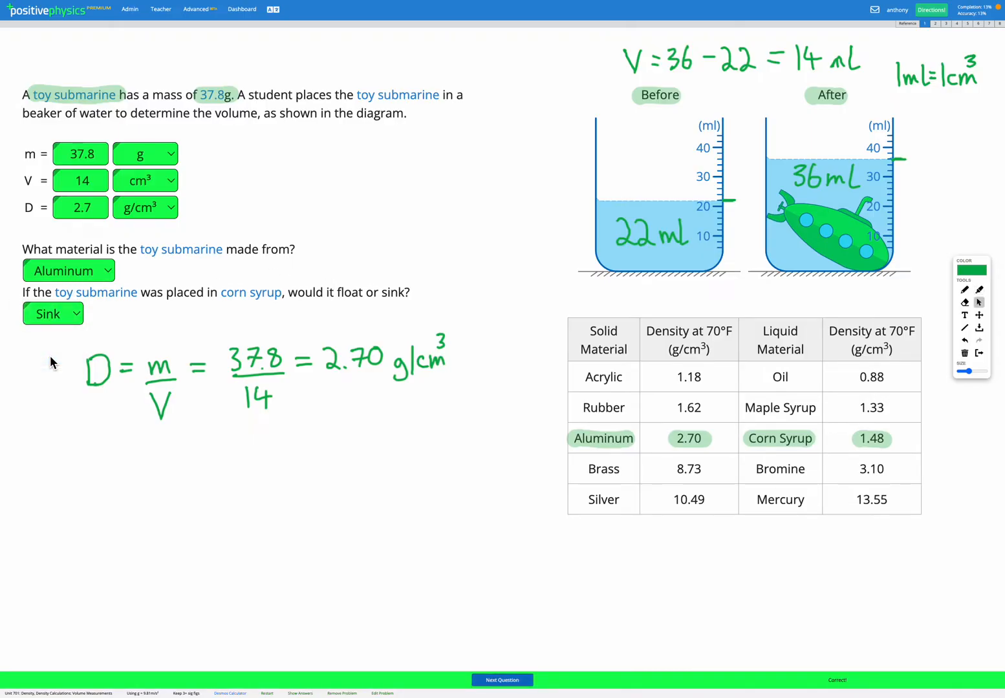
pyautogui.click(501, 680)
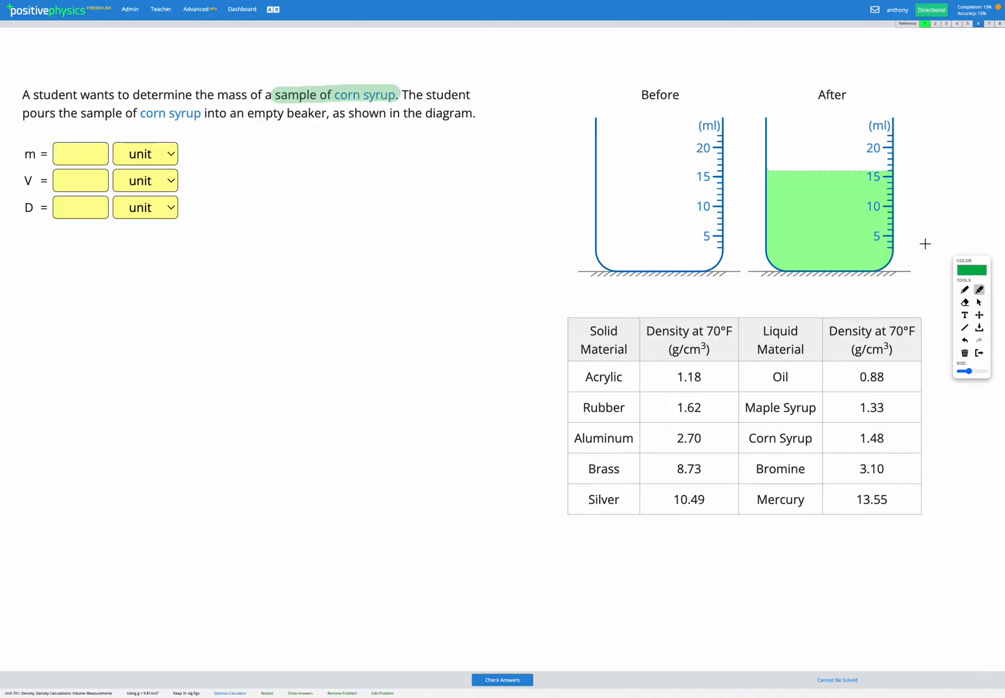
pyautogui.moveTo(865, 400)
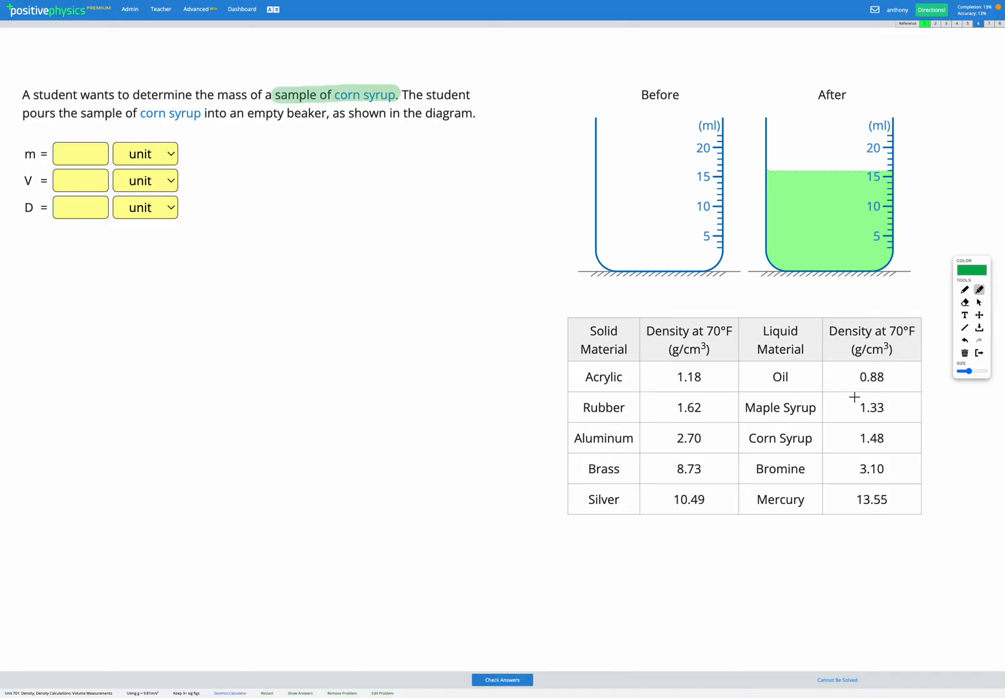
# Highlight the Corn Syrup row and its 1.48 density in the table.
pyautogui.moveTo(753, 437); pyautogui.dragTo(889, 438)
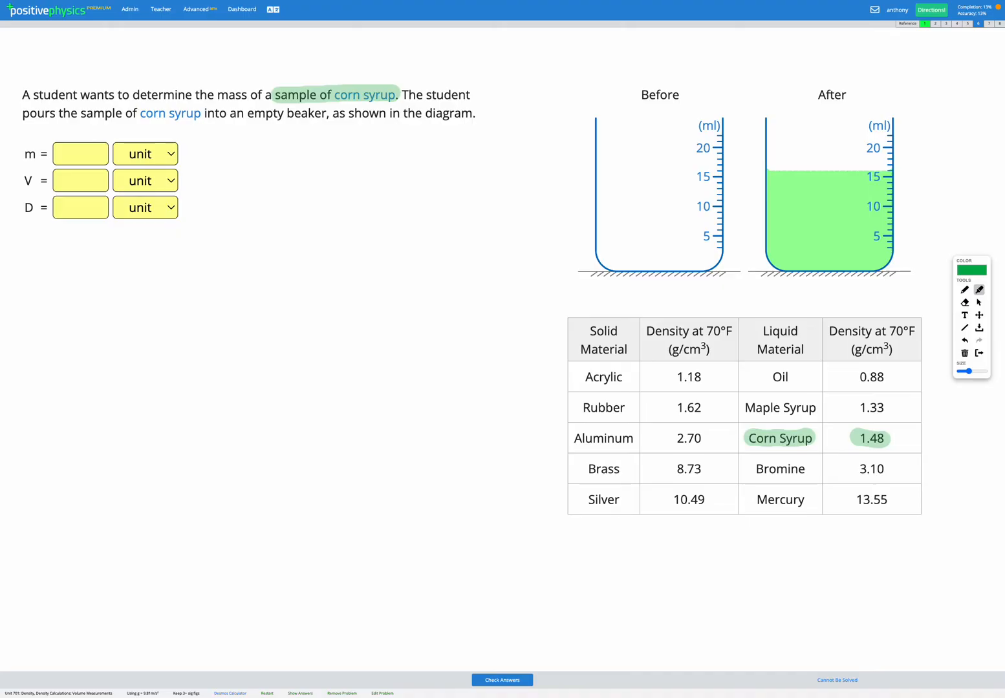
# Leave highlighting mode and enter 1.48 g/cm³ in the density (D) field.
pyautogui.click(979, 303)
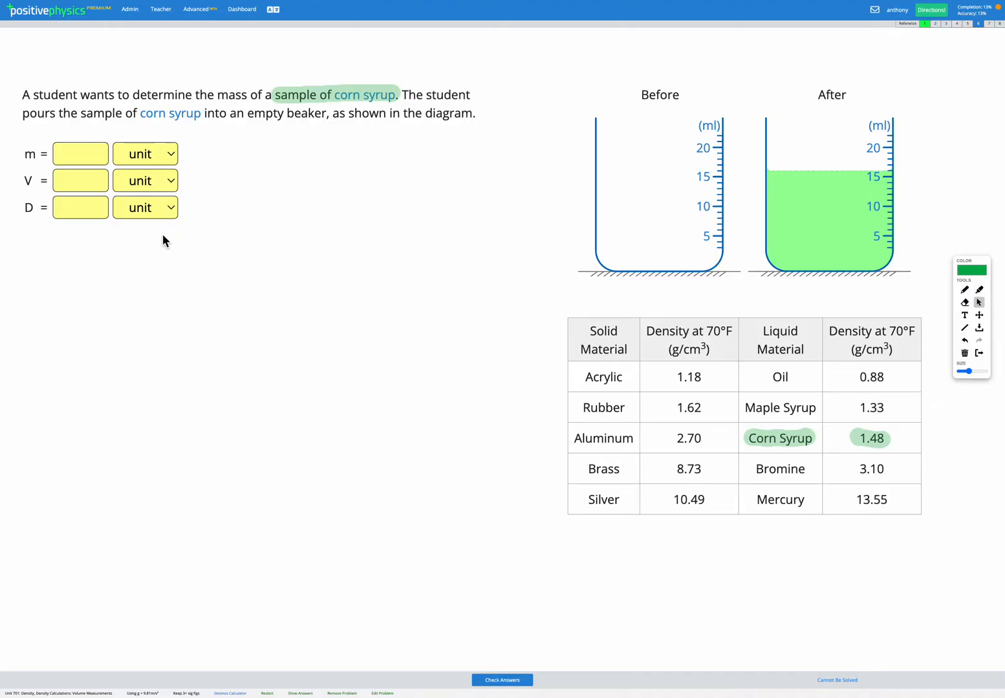
pyautogui.click(80, 207)
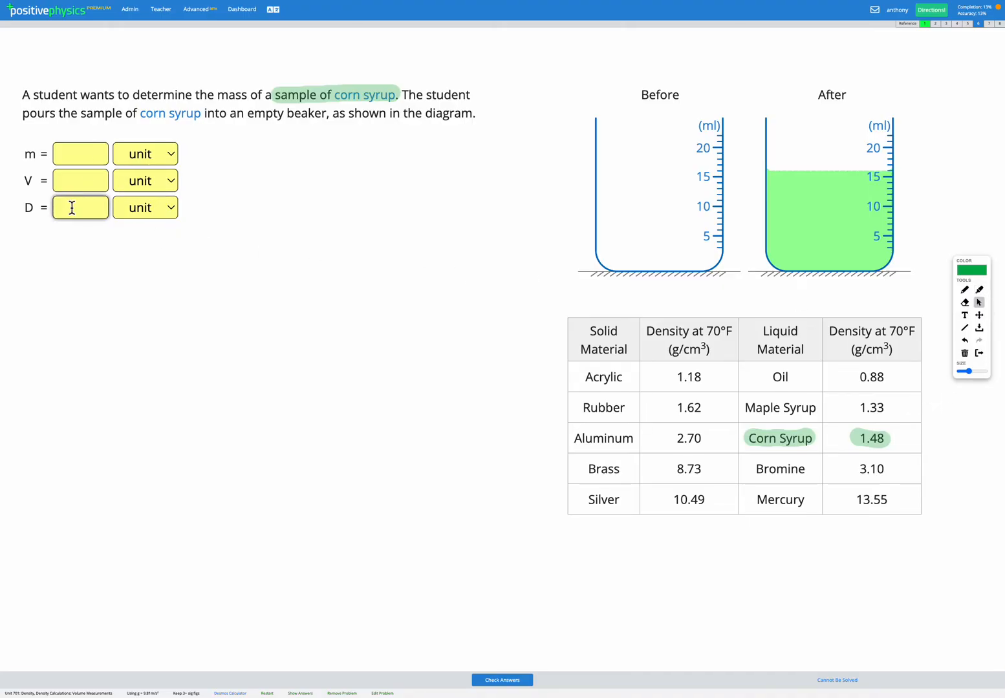
pyautogui.write('1.48')
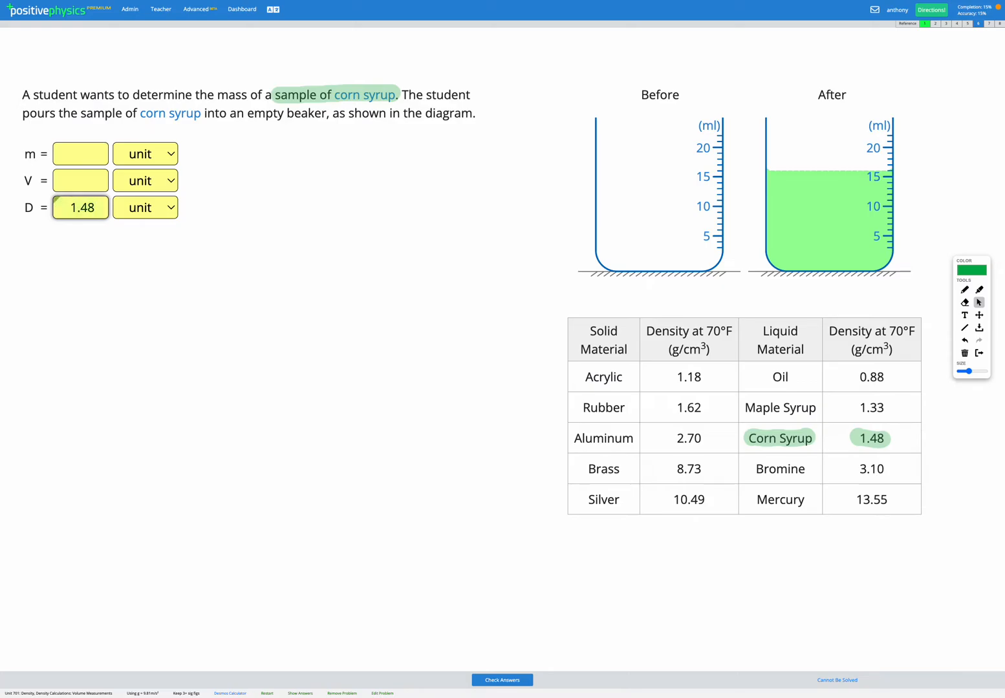
pyautogui.click(145, 208)
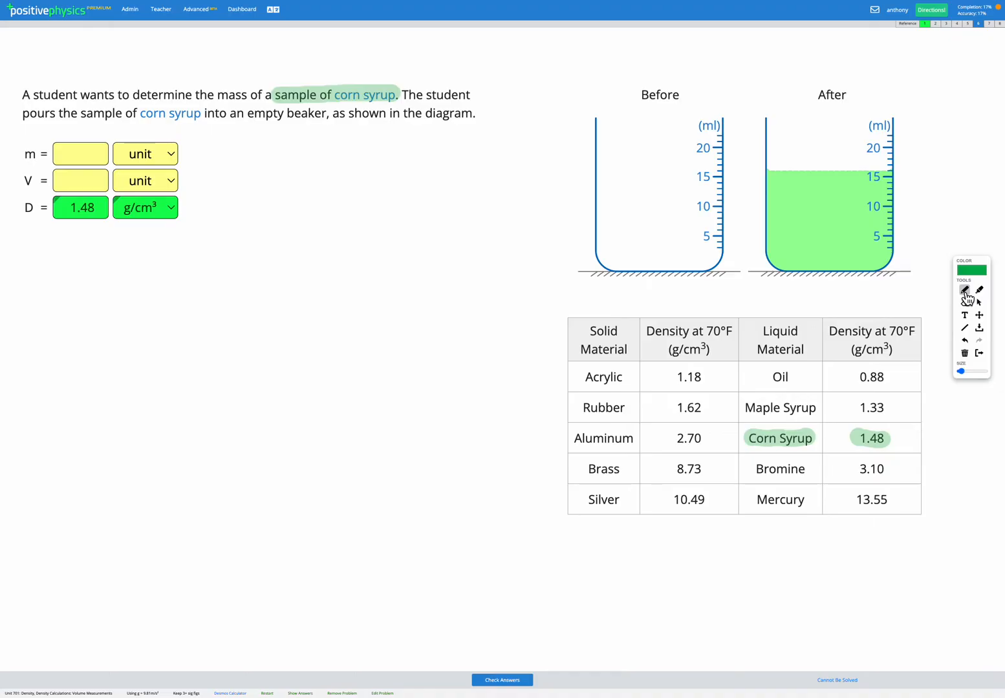
# Handwrite beaker readings 0 mL and 16 mL, and V = 16 − 0 = 16 cm³ above.
pyautogui.moveTo(624, 191); pyautogui.dragTo(637, 178)
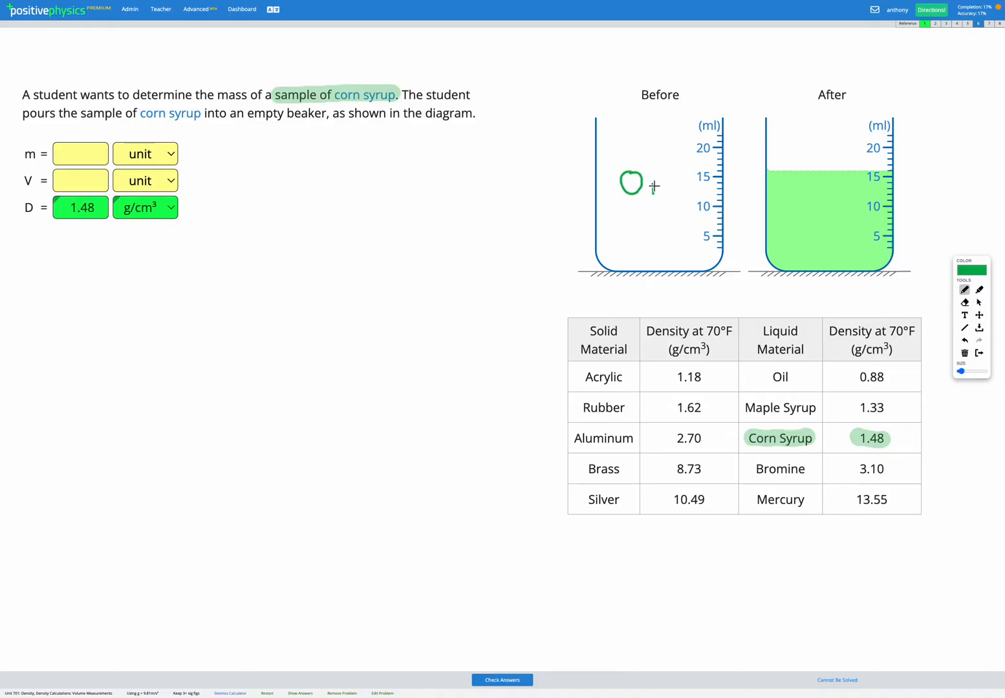
pyautogui.moveTo(647, 184); pyautogui.dragTo(679, 194)
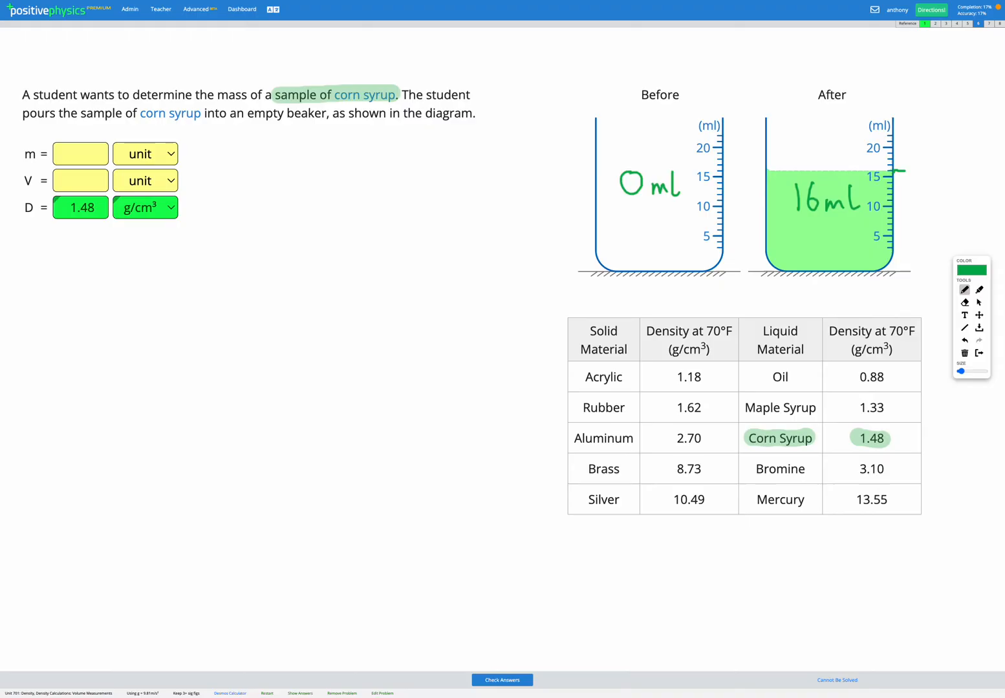
pyautogui.moveTo(626, 39); pyautogui.dragTo(630, 61)
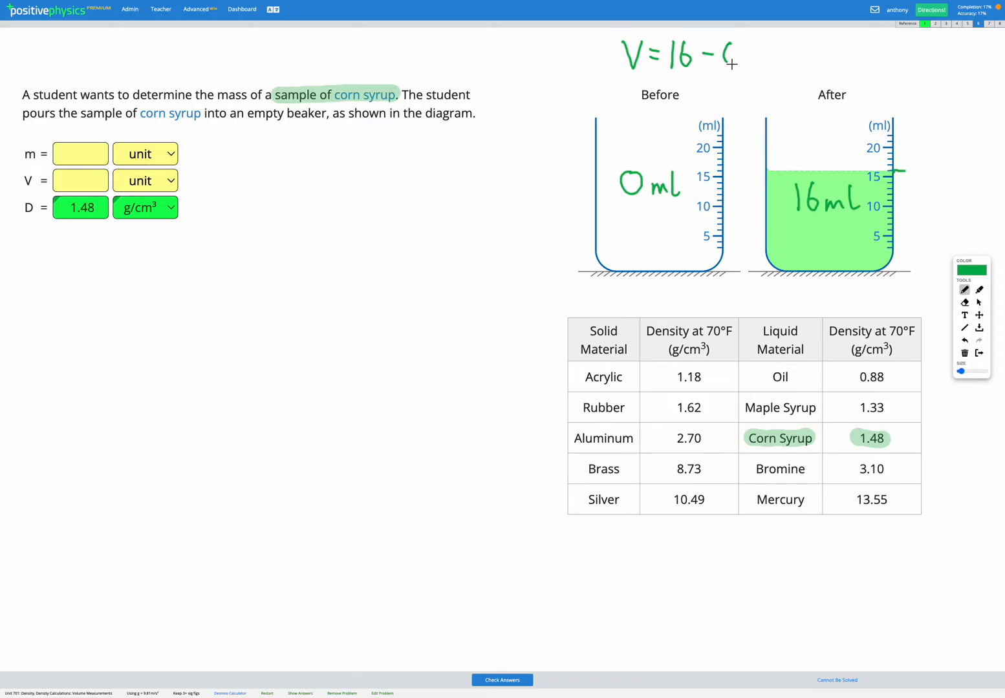
pyautogui.moveTo(737, 55); pyautogui.dragTo(780, 58)
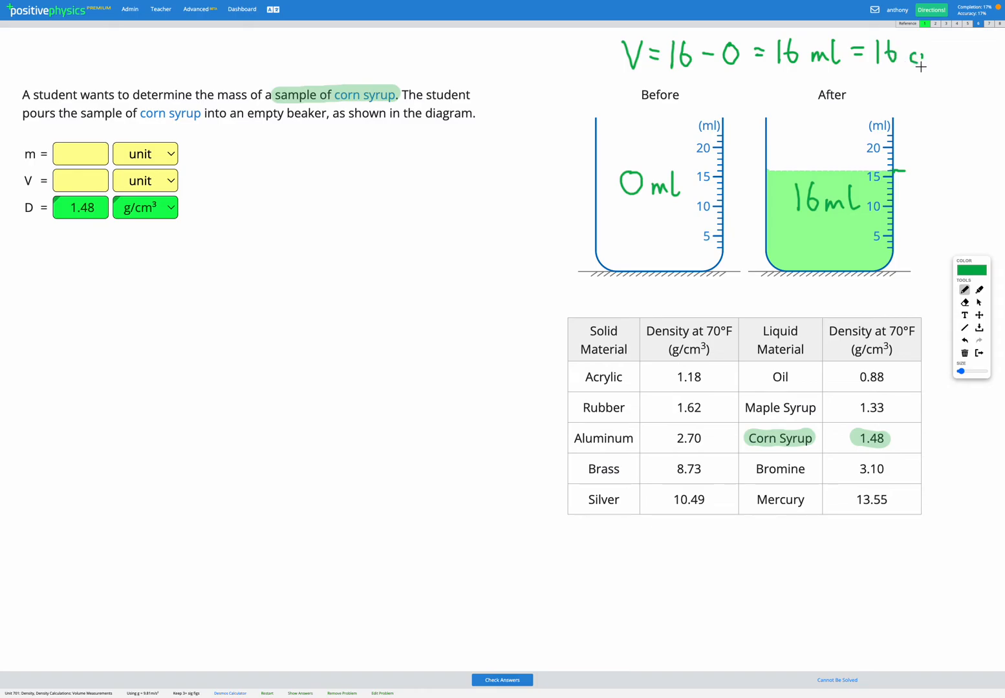
pyautogui.moveTo(918, 65); pyautogui.dragTo(944, 45)
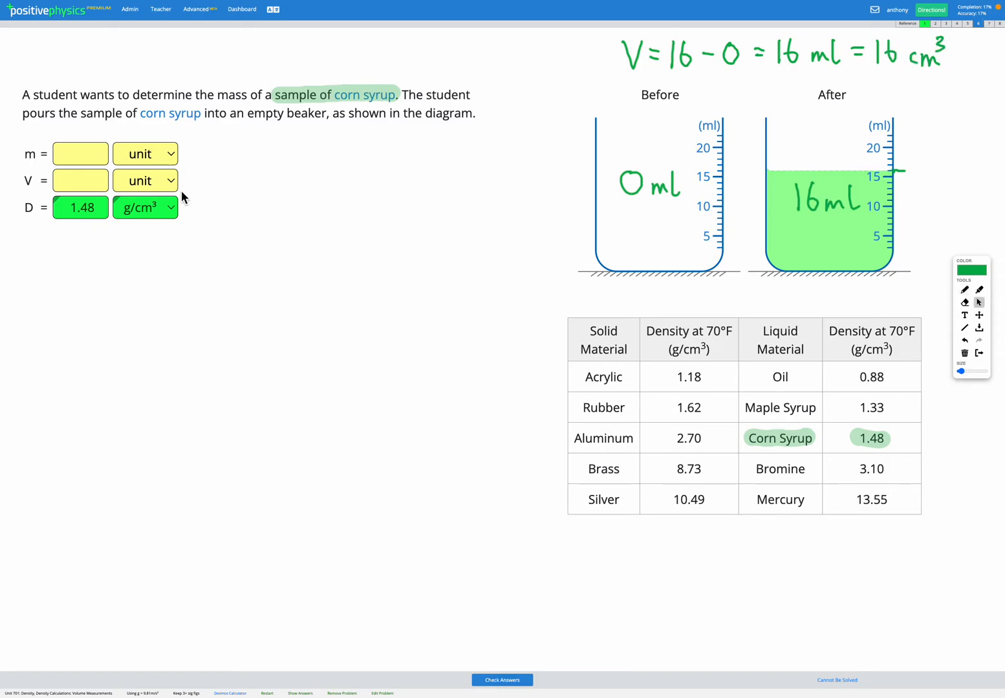
# Enter 16 in the volume (V) field with cm³ as its unit.
pyautogui.click(80, 180)
pyautogui.write('16')
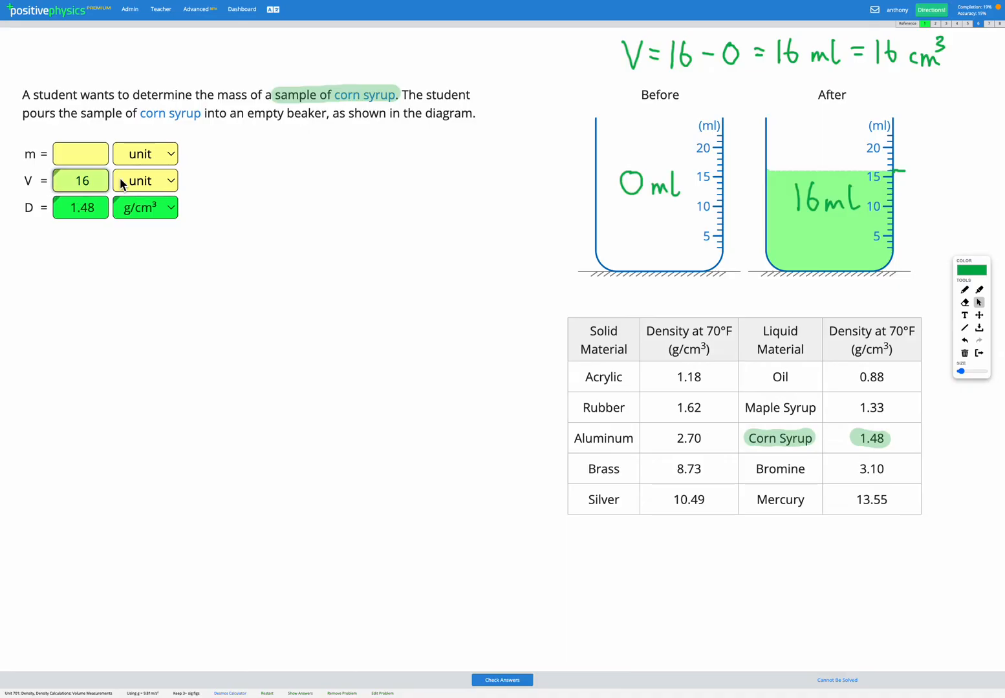
pyautogui.click(144, 181)
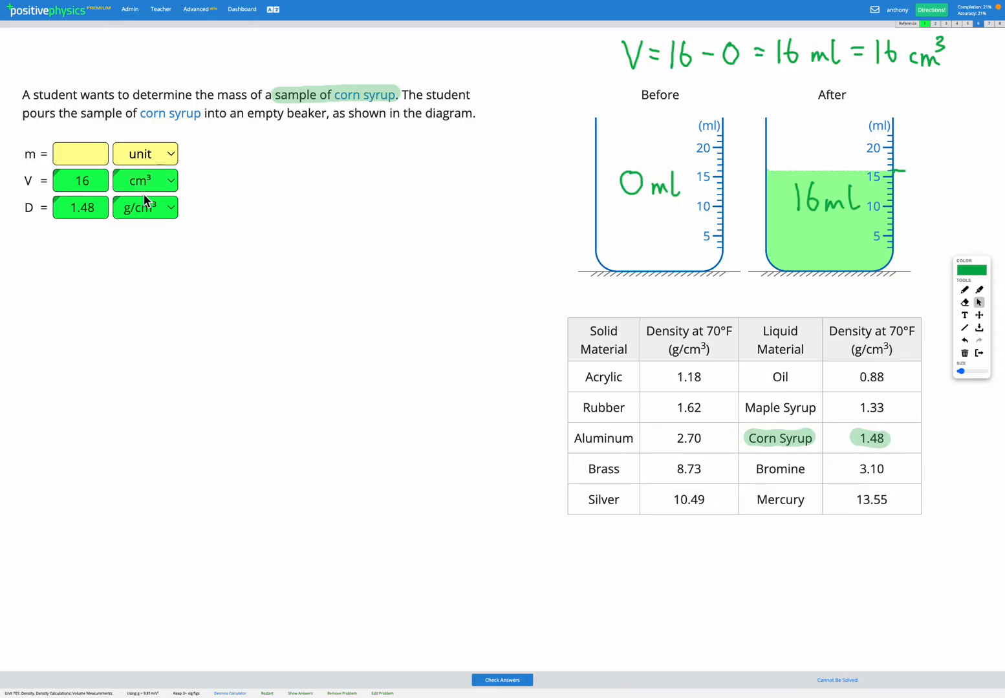
pyautogui.click(81, 154)
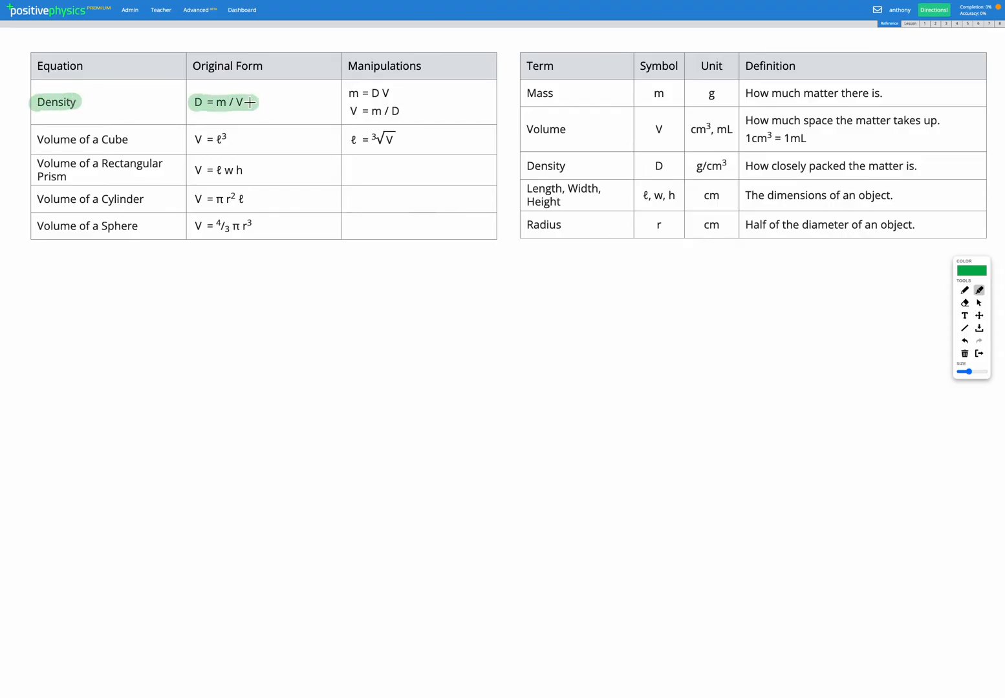
pyautogui.click(925, 24)
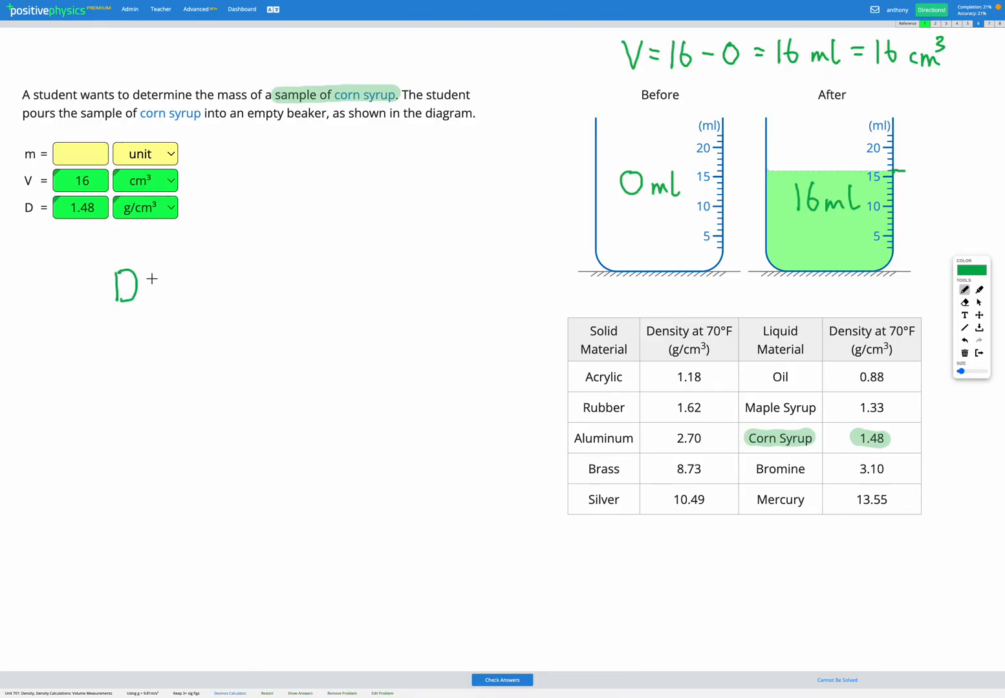
# Handwrite D = m/V rearranged to m = D·V = 1.48·16 = 23.7 g.
pyautogui.moveTo(155, 280); pyautogui.dragTo(207, 287)
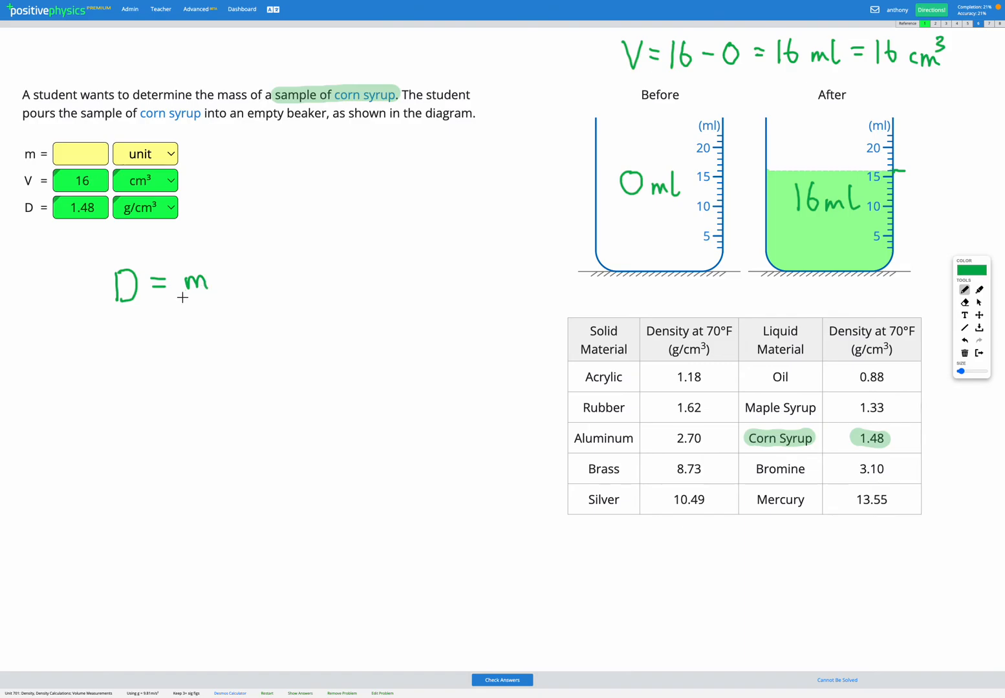
pyautogui.moveTo(194, 297); pyautogui.dragTo(197, 336)
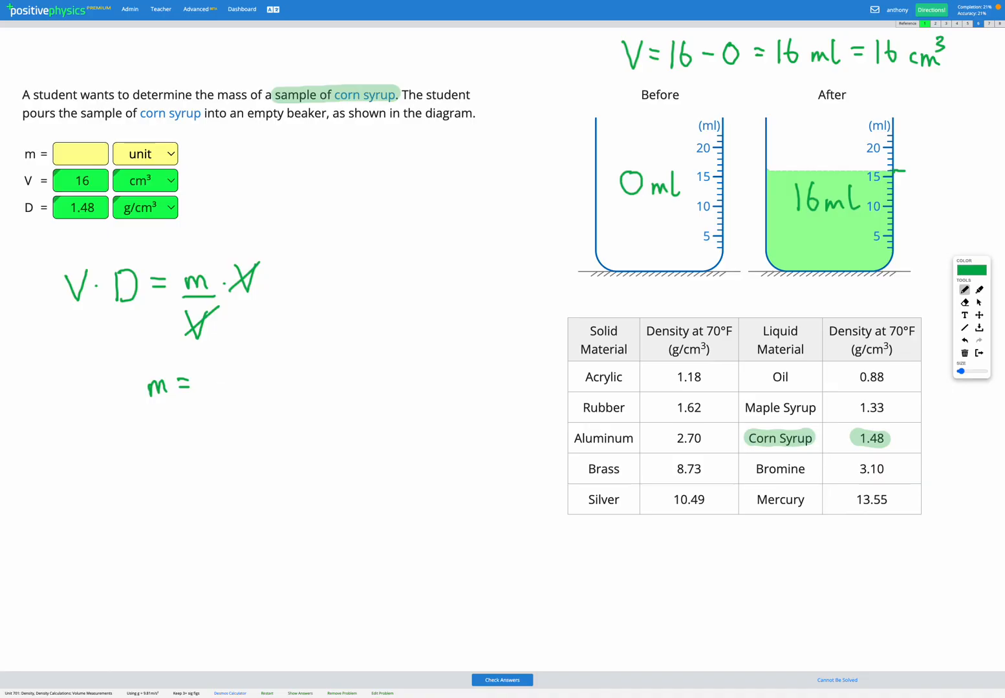
pyautogui.moveTo(207, 362); pyautogui.dragTo(252, 388)
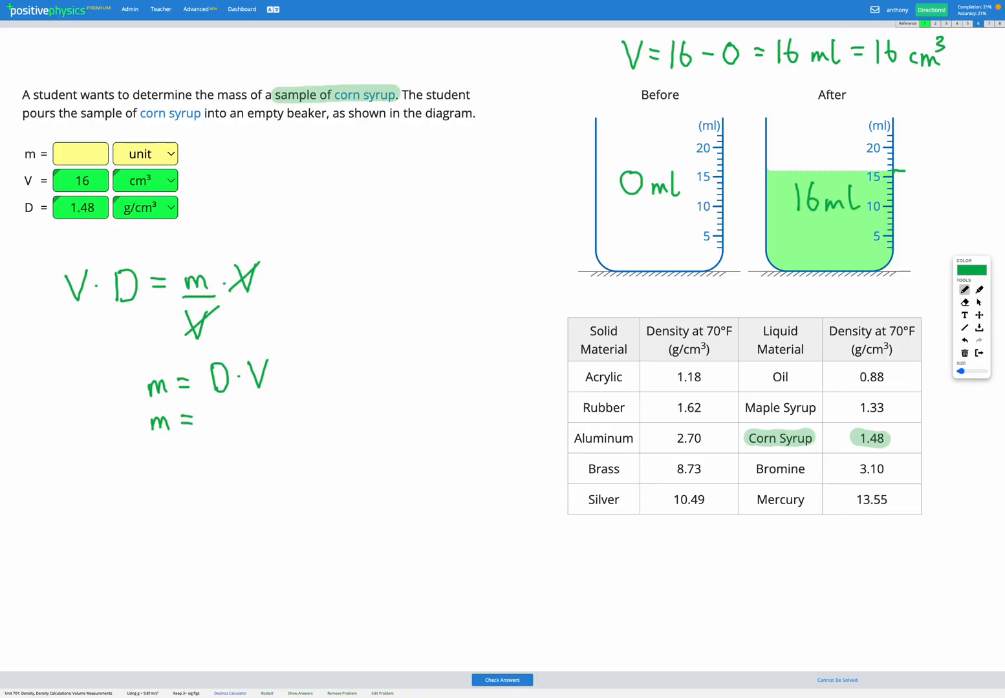
pyautogui.moveTo(201, 417); pyautogui.dragTo(239, 420)
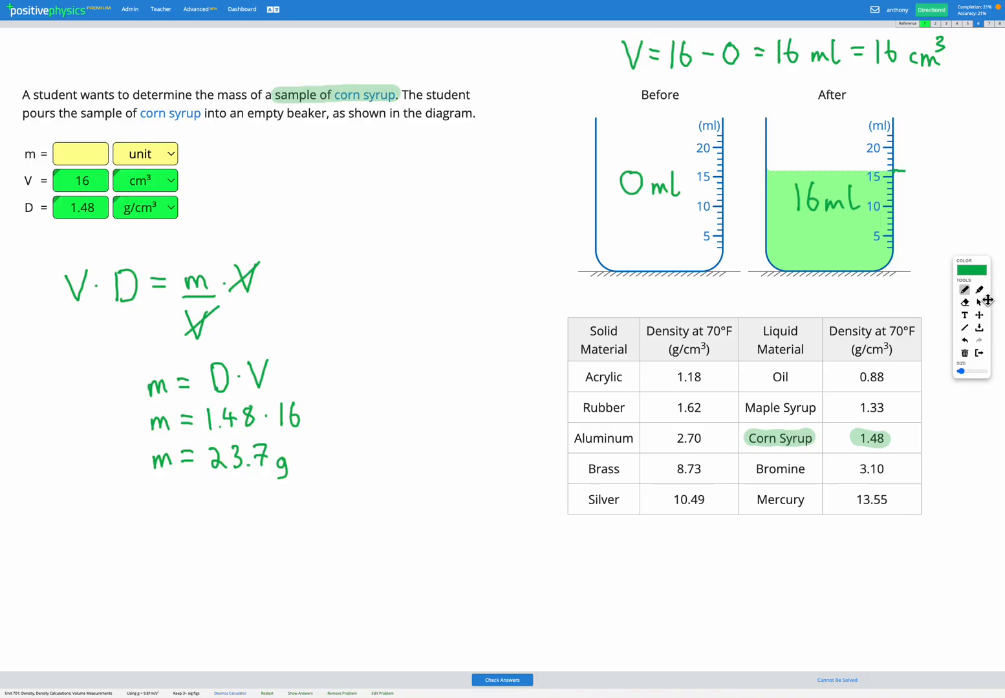
# Enter 23.7 in the mass (m) field with grams as its unit.
pyautogui.click(80, 154)
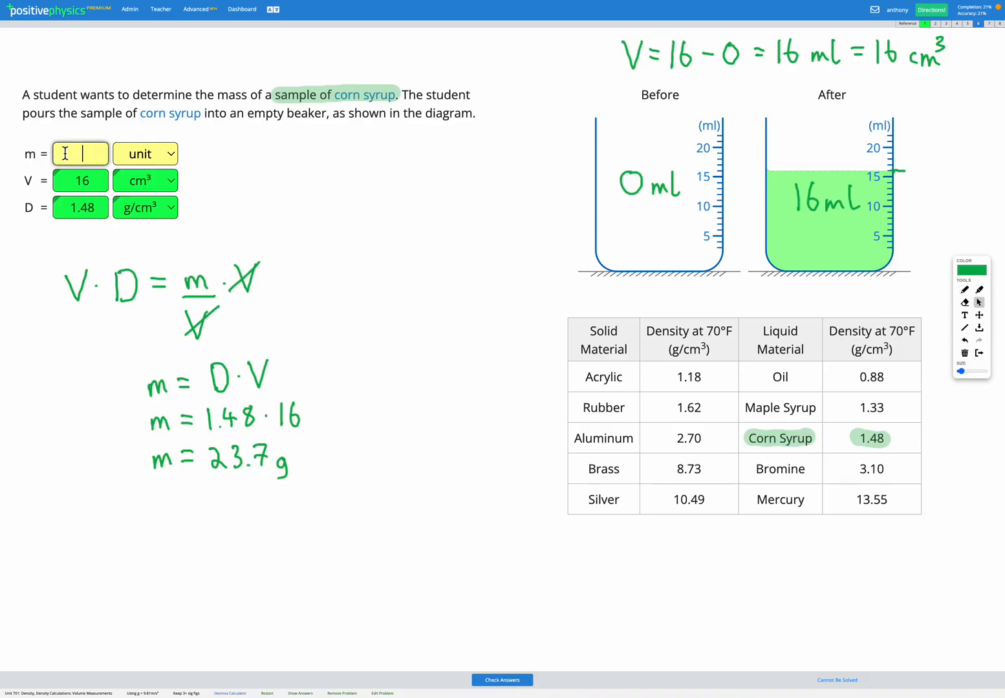
pyautogui.write('23.7')
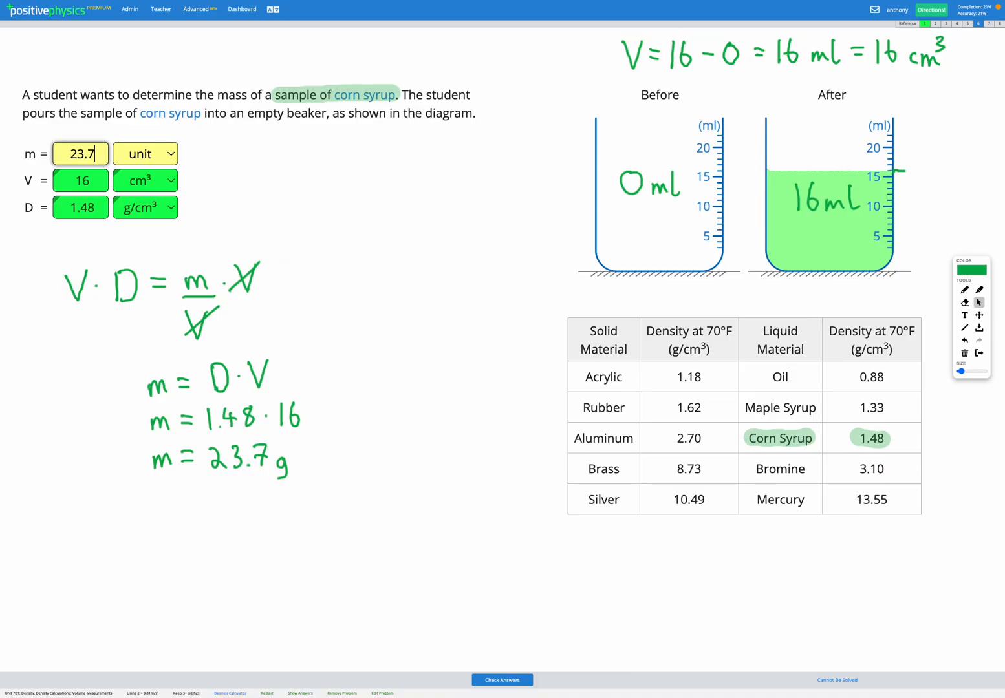
pyautogui.click(144, 154)
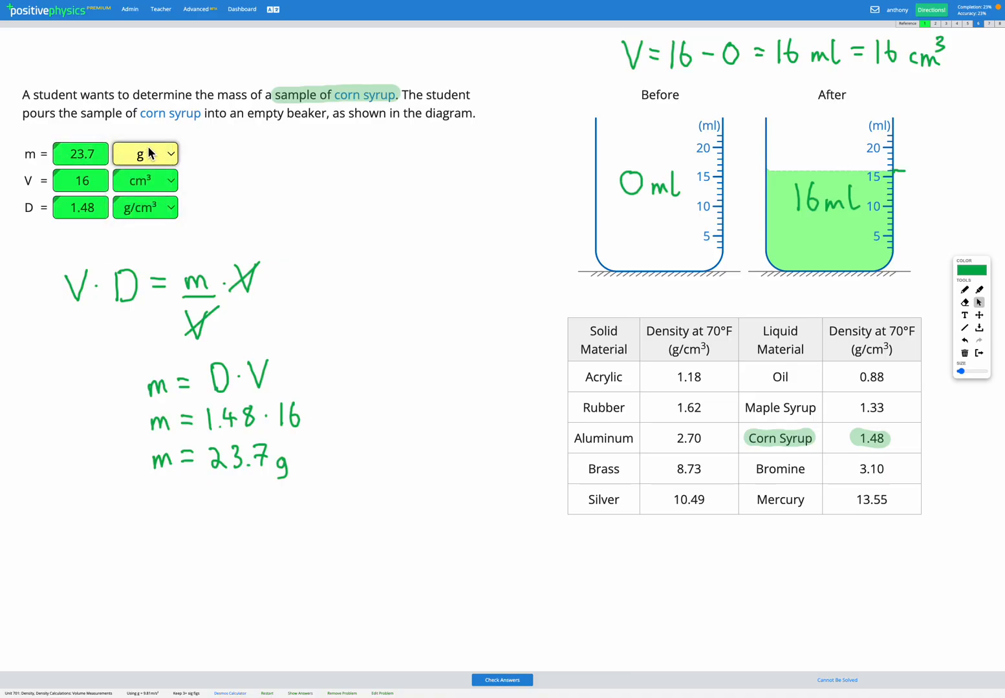
pyautogui.click(502, 680)
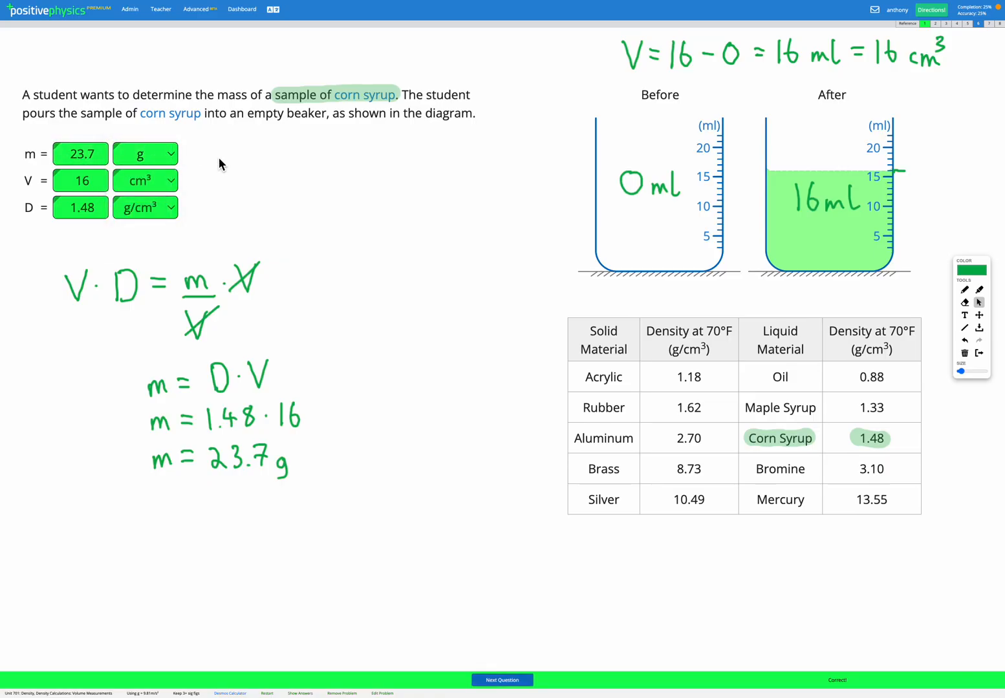